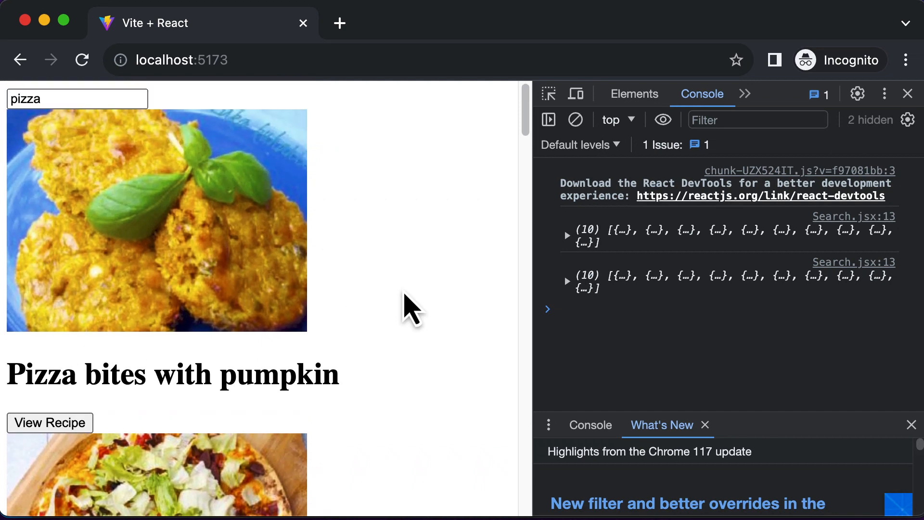
mouse_move(695, 197)
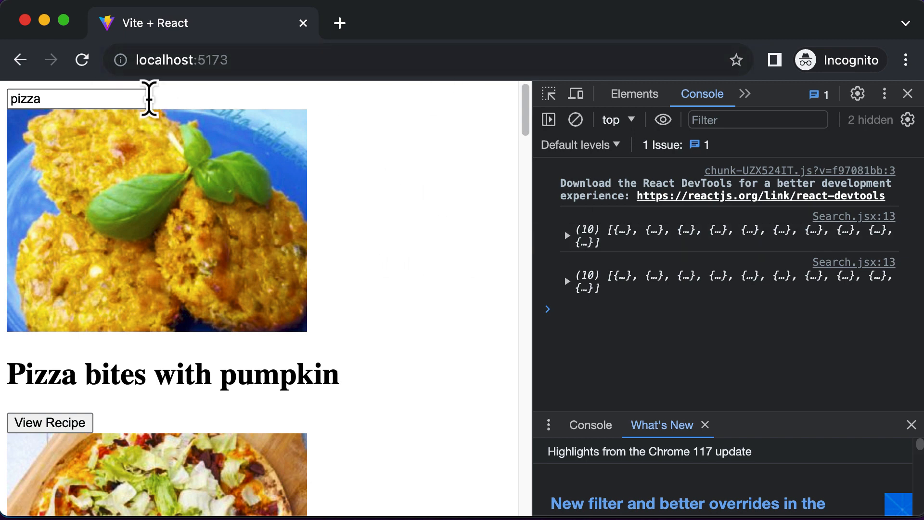
mouse_move(335, 124)
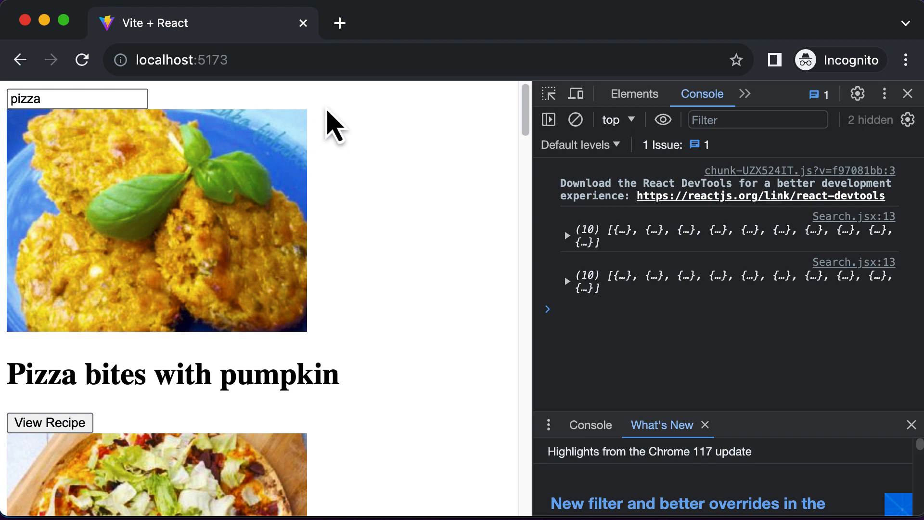
mouse_move(368, 109)
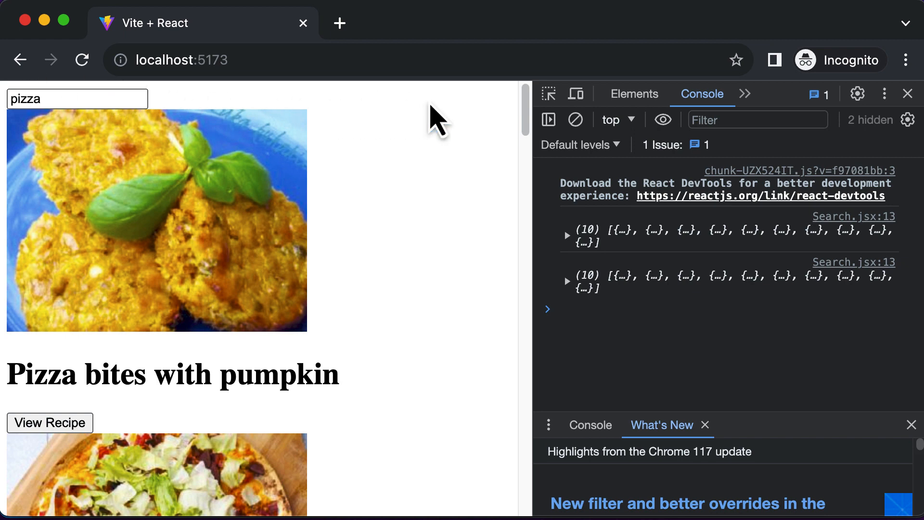
mouse_move(433, 121)
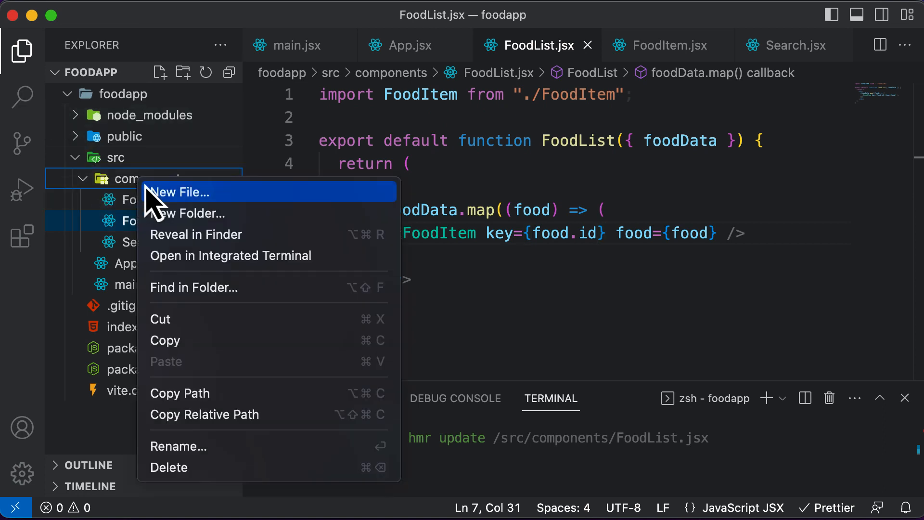
Create a new file named Nav.jsx inside the components folder.
click(181, 193)
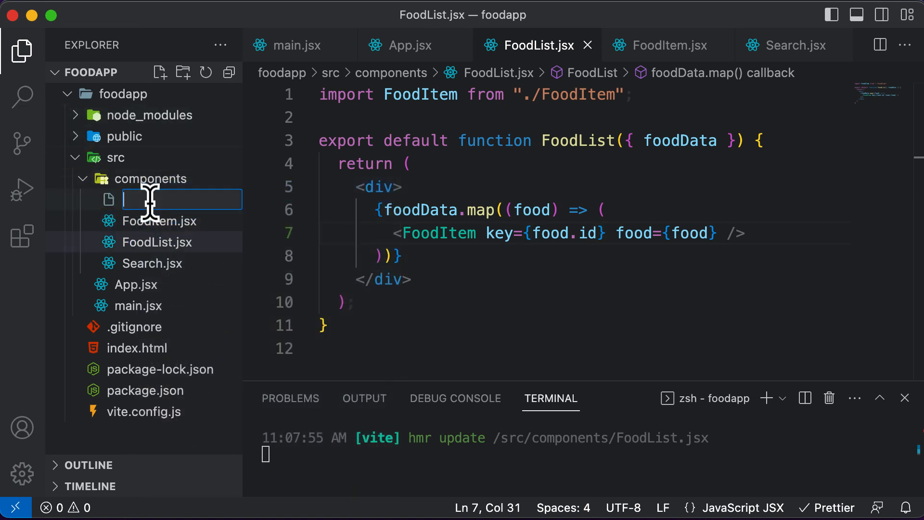
text(Na)
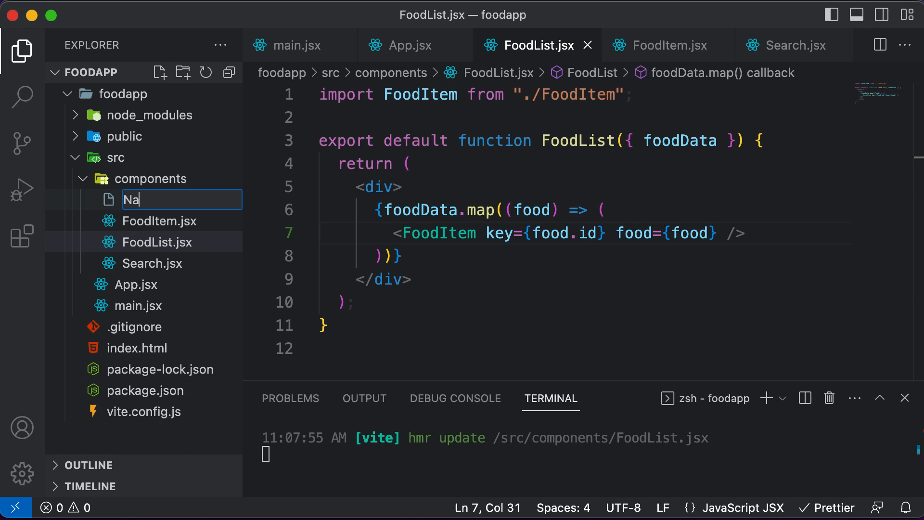
text(v.js)
text(export default function Nav()
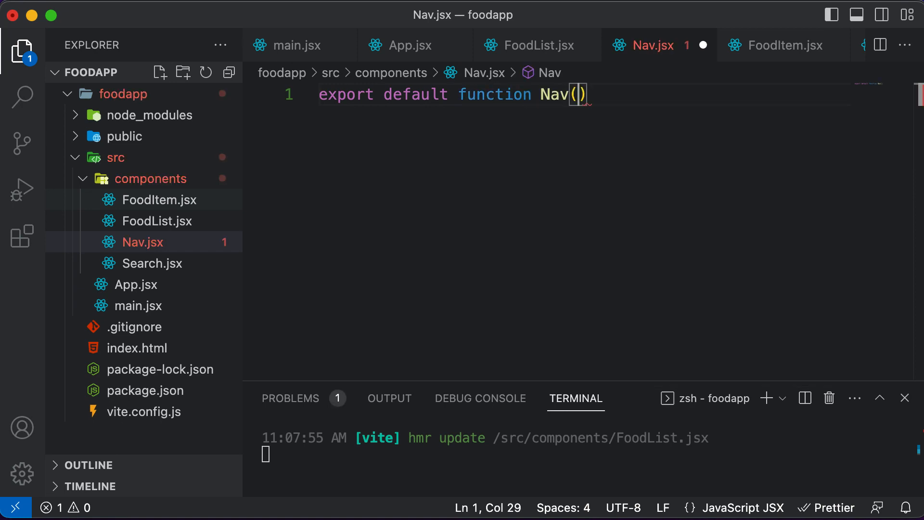
Write the Nav function returning a div with a burger emoji and the text FoodApp, and save it.
text({)
text(return <div></div>)
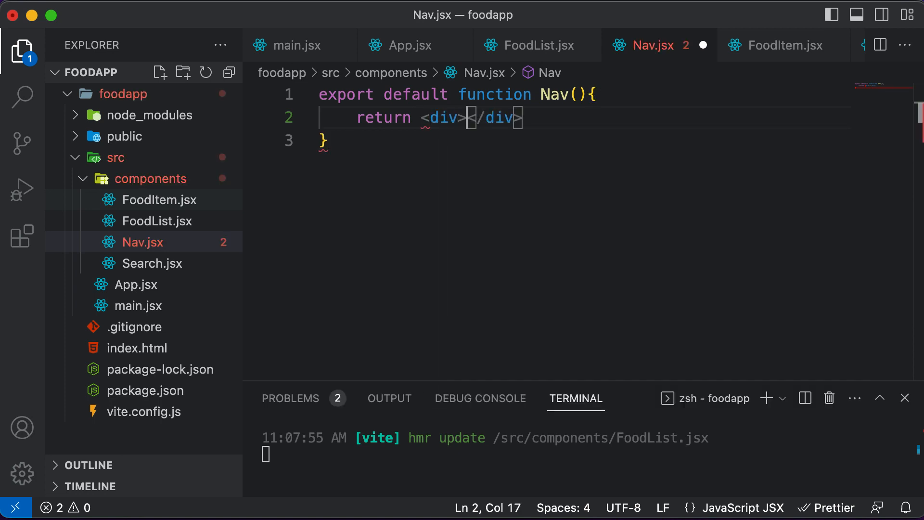
key(cmd+s)
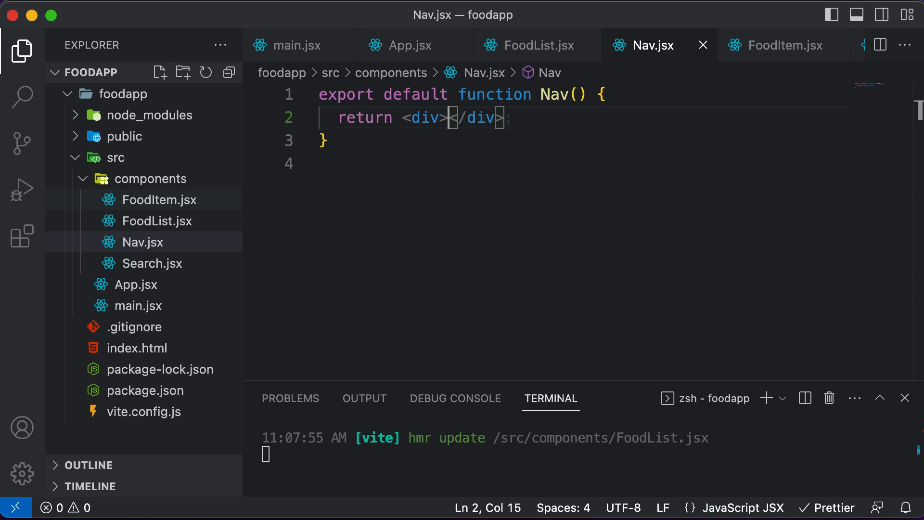
text(Foo)
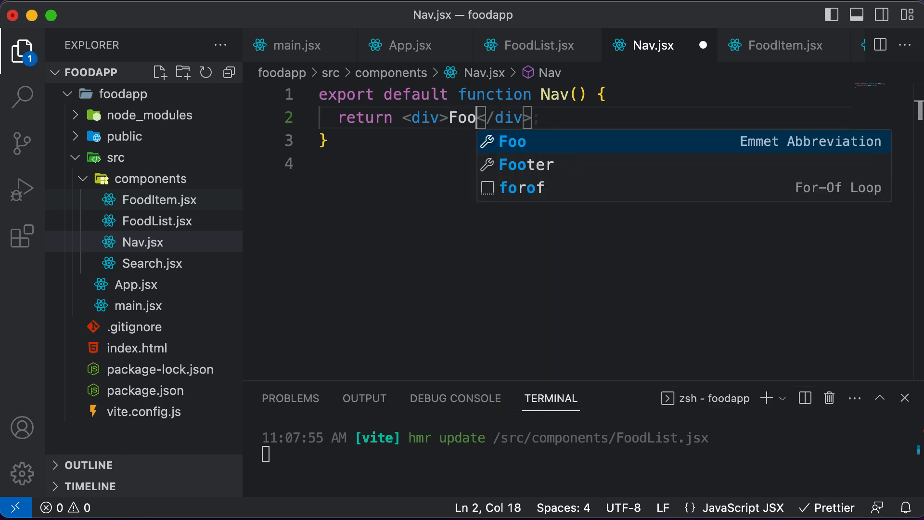
text(dA)
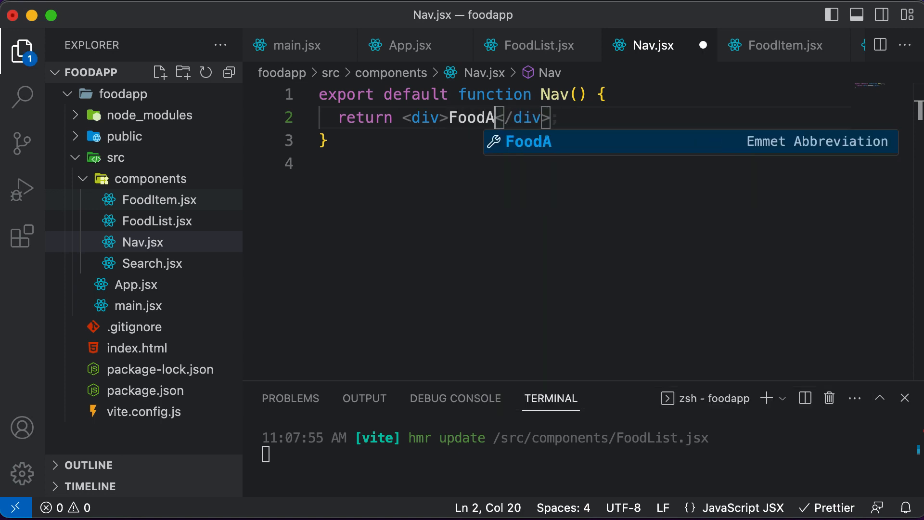
text(pp)
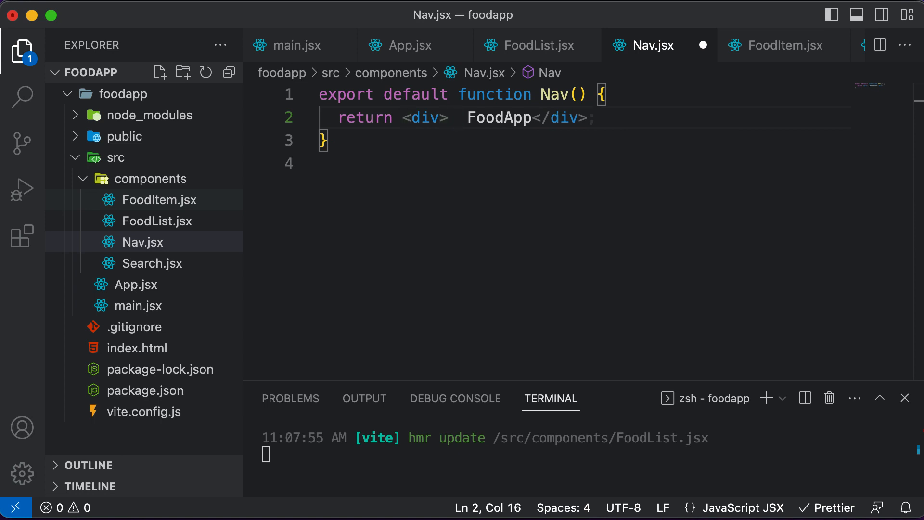
text(burger)
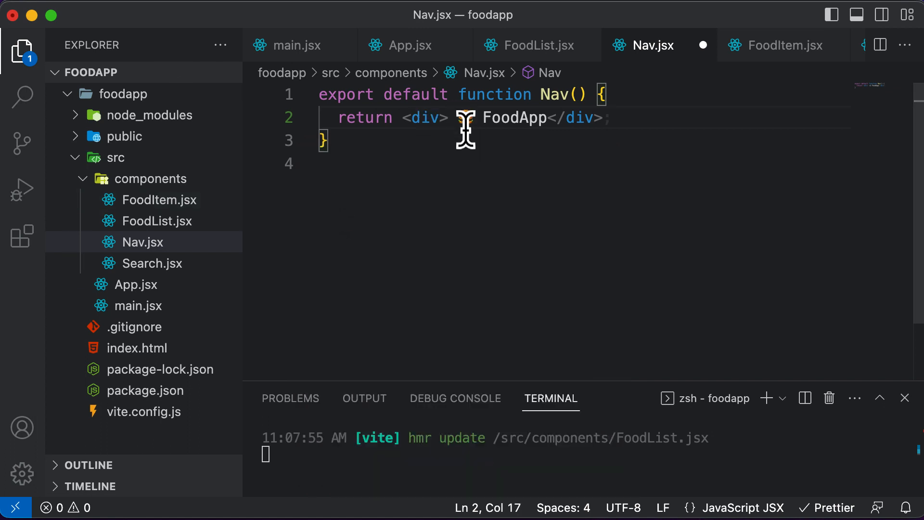
mouse_move(145, 221)
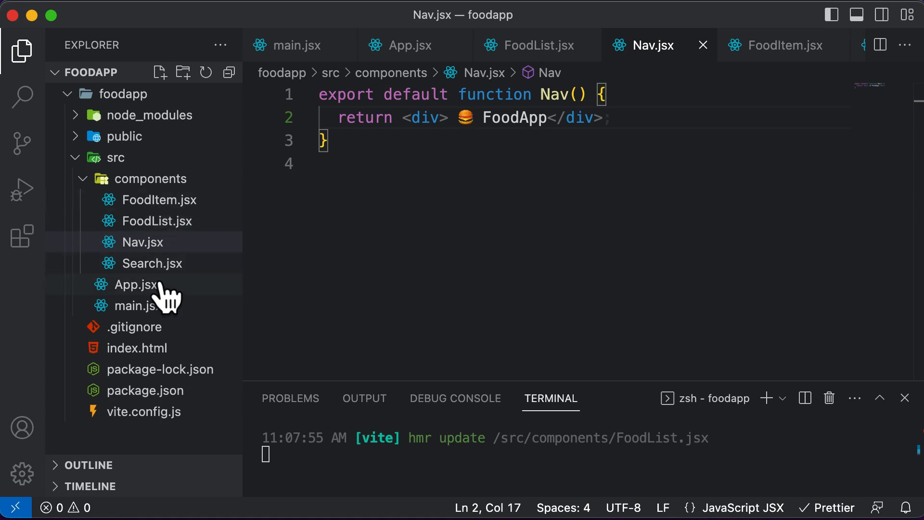
In App.jsx, add <Nav /> above <Search> with its auto-import.
click(137, 285)
text(<)
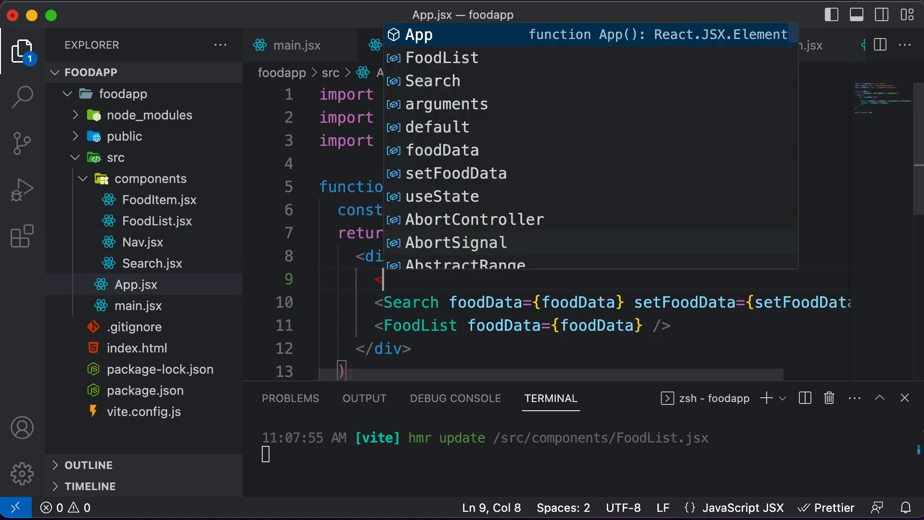
text(Nav />)
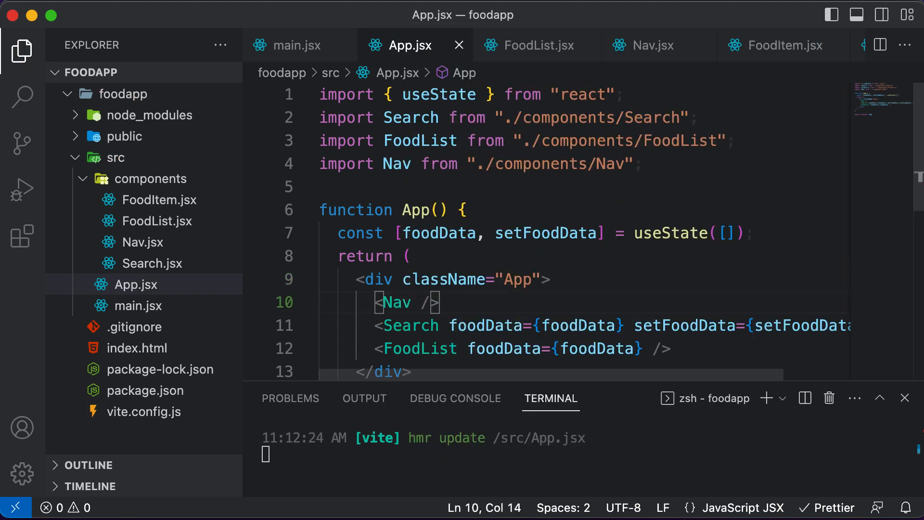
mouse_move(397, 302)
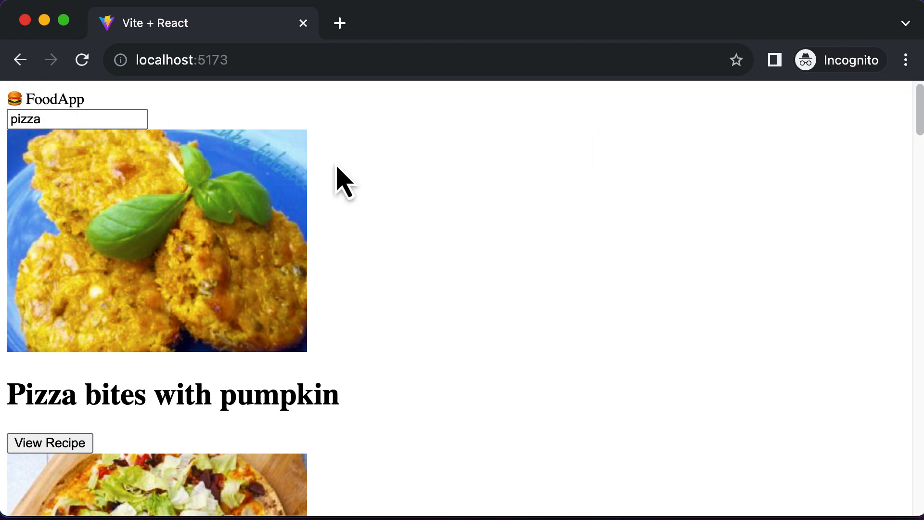
mouse_move(172, 111)
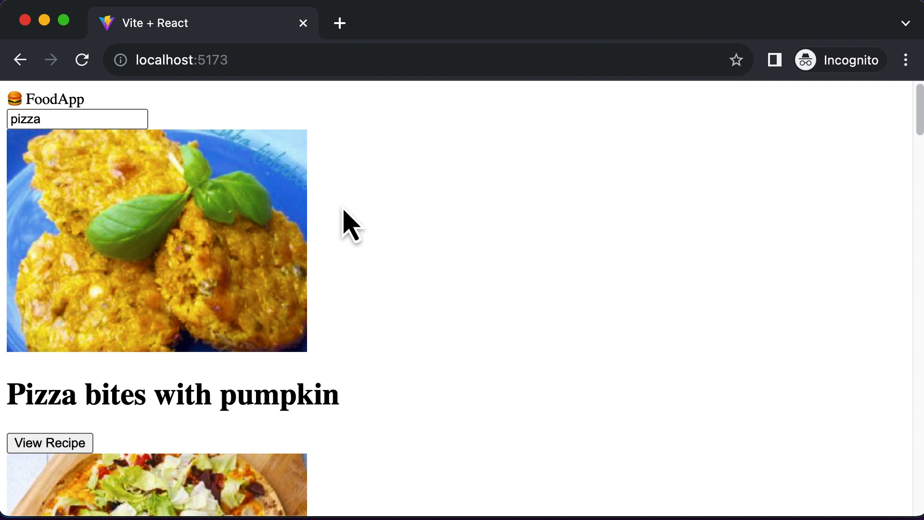
mouse_move(439, 250)
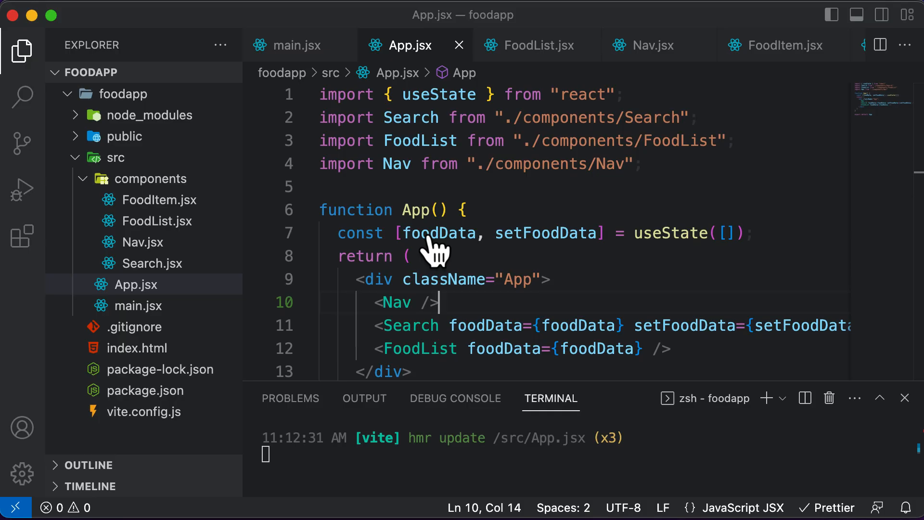
Scroll App.jsx to review Nav rendered first inside the App div.
scroll(down, 3)
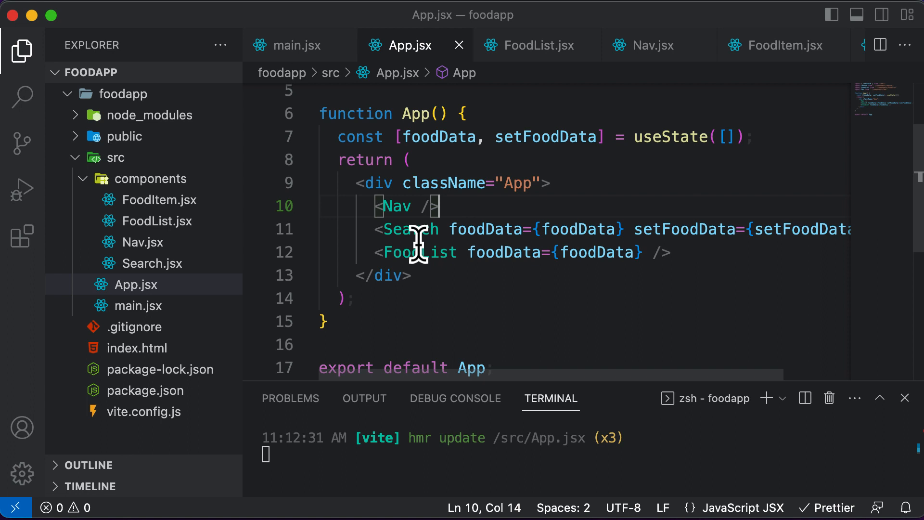
mouse_move(397, 206)
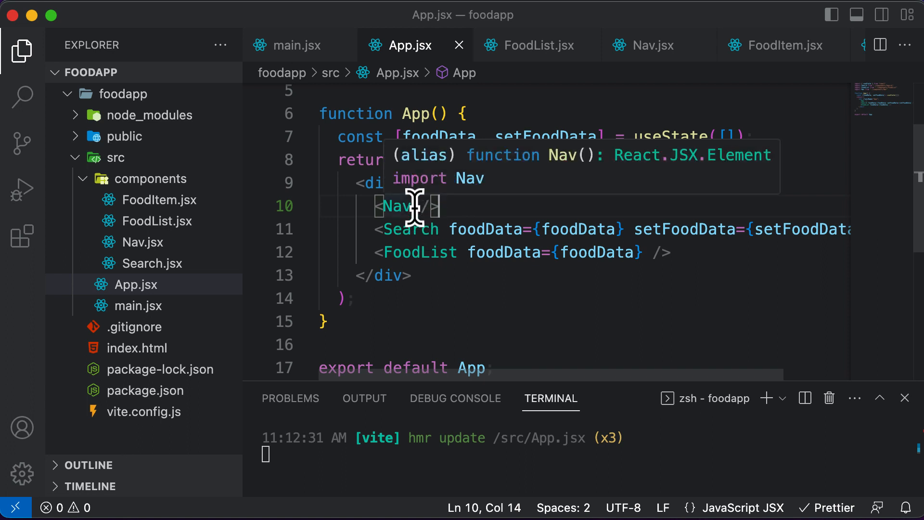
mouse_move(436, 165)
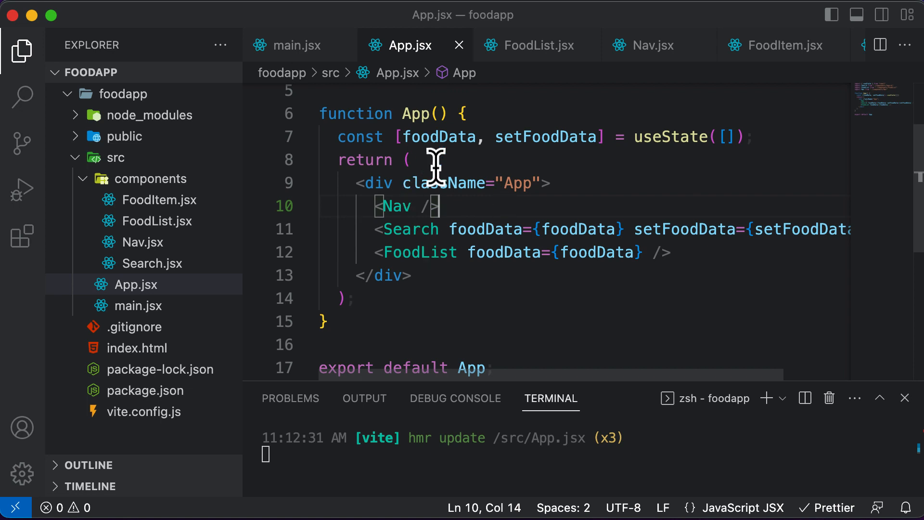
mouse_move(419, 206)
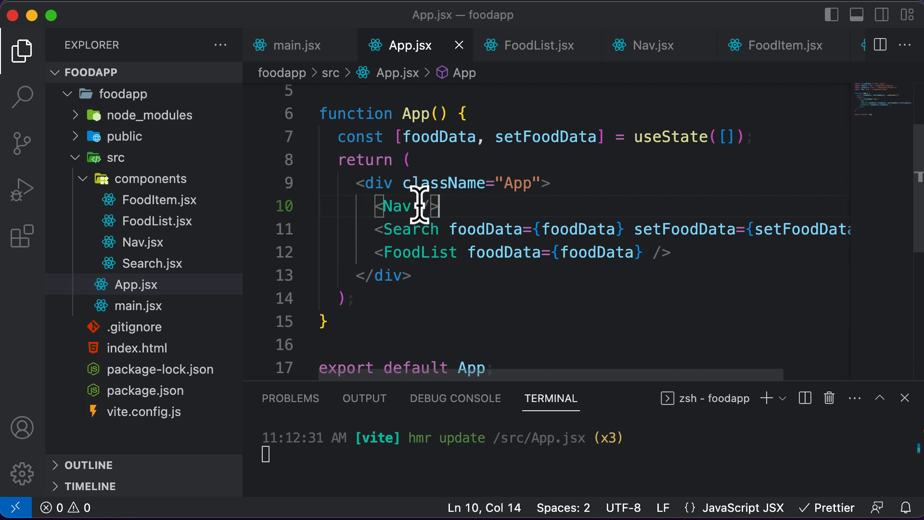
mouse_move(400, 206)
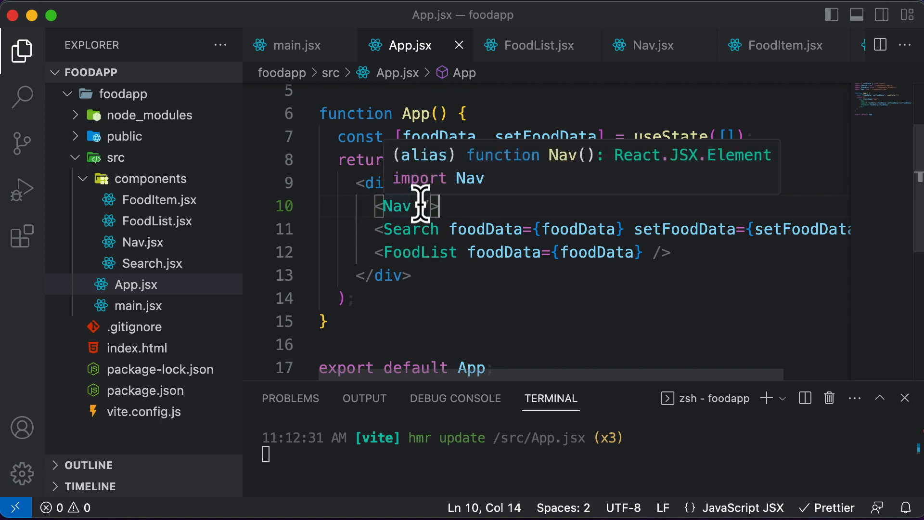
mouse_move(414, 213)
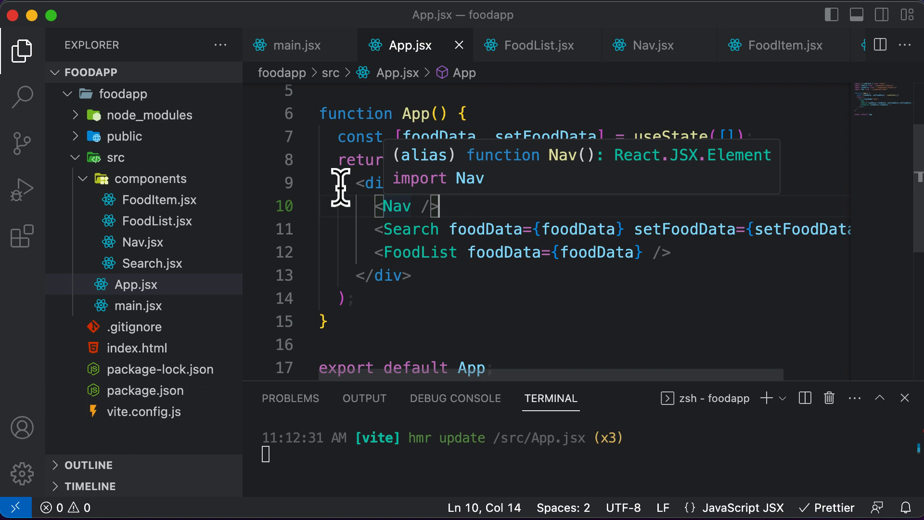
mouse_move(419, 252)
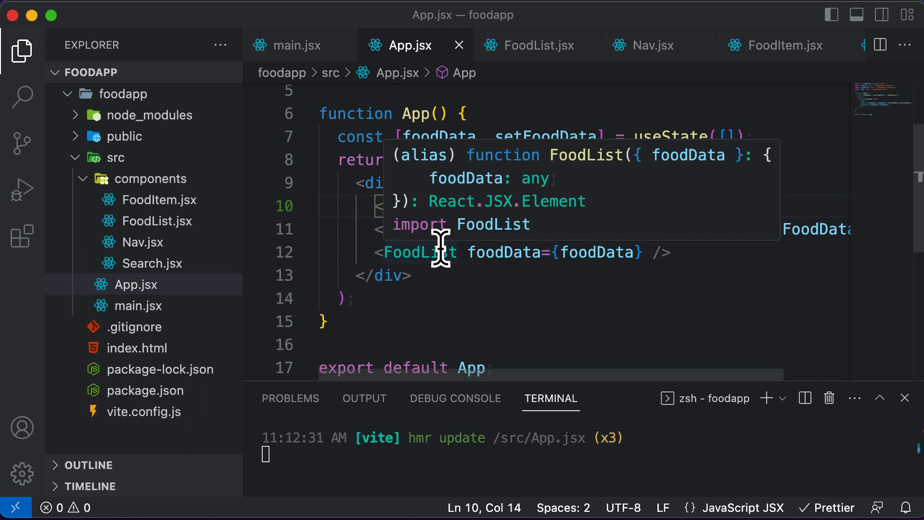
mouse_move(460, 292)
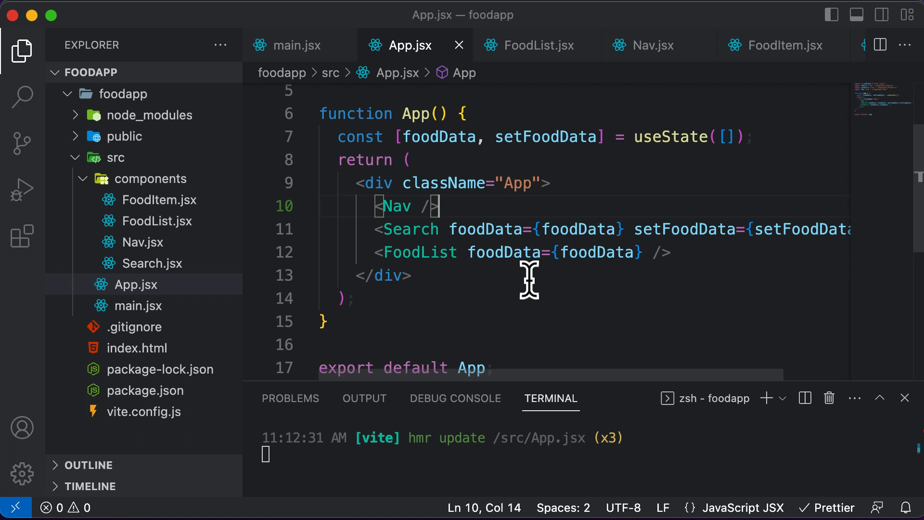
mouse_move(436, 171)
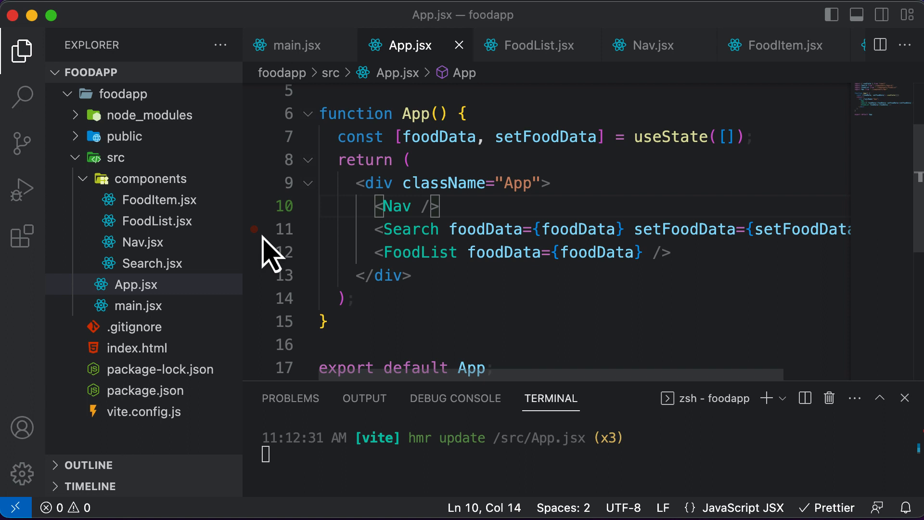
mouse_move(433, 206)
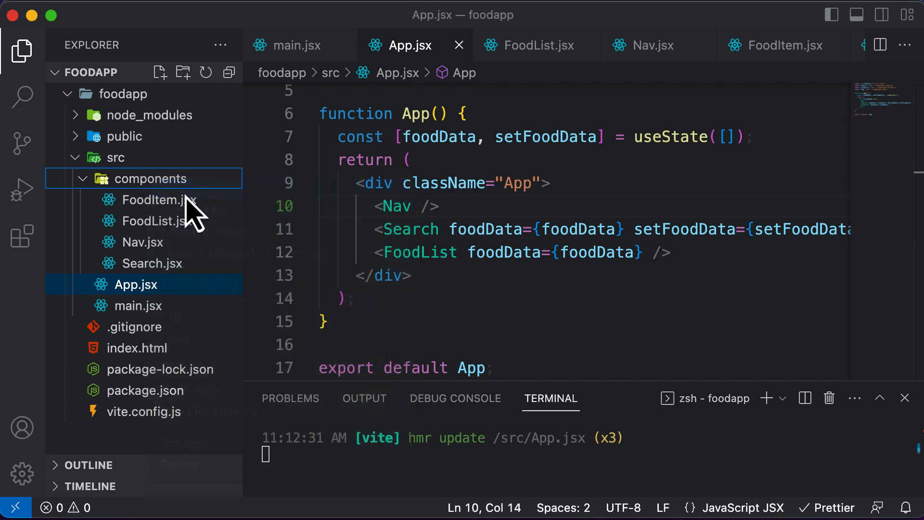
Name the new file nav.module.css, then return to Nav.jsx.
text(nav.module.css)
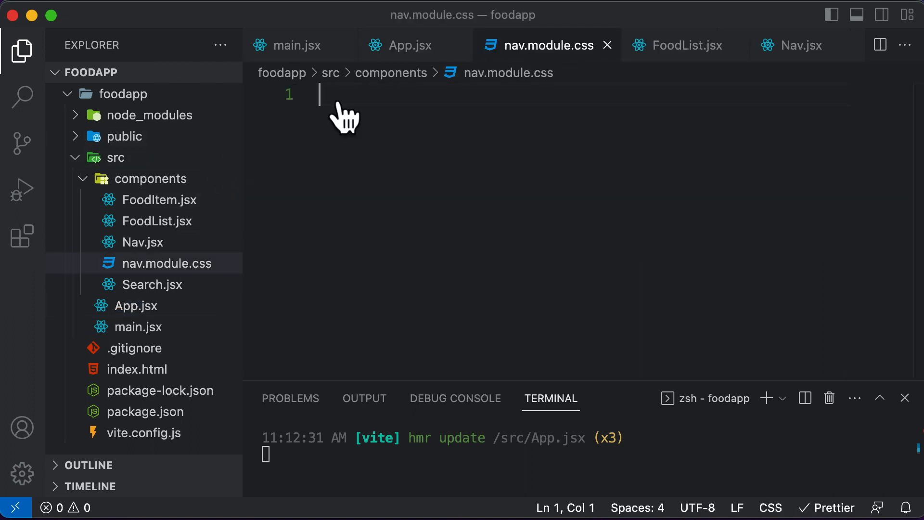
click(799, 45)
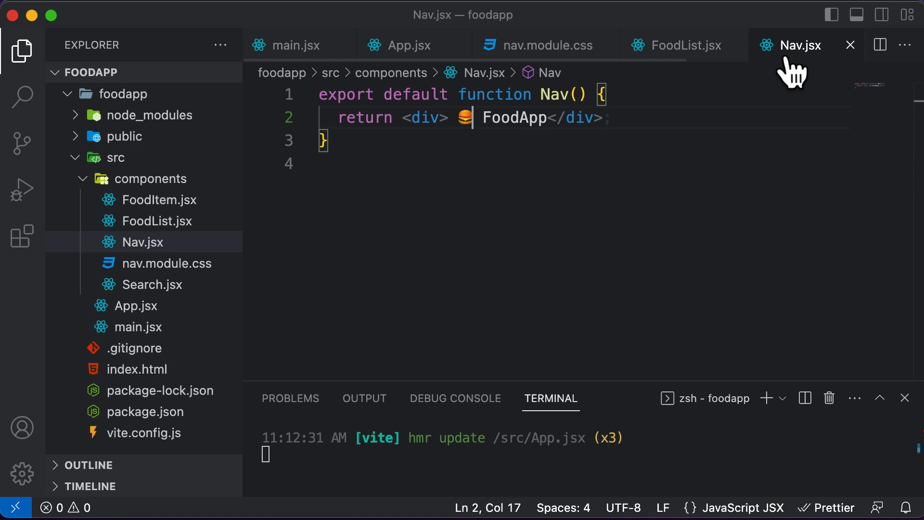
Add 'import styles from ./nav.module.css' at the top of Nav.jsx.
key(Enter)
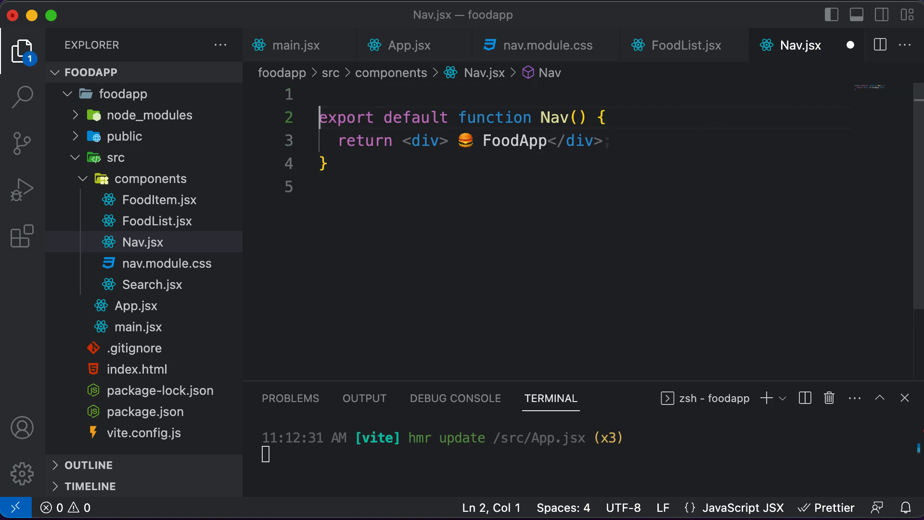
text(import styles from ')
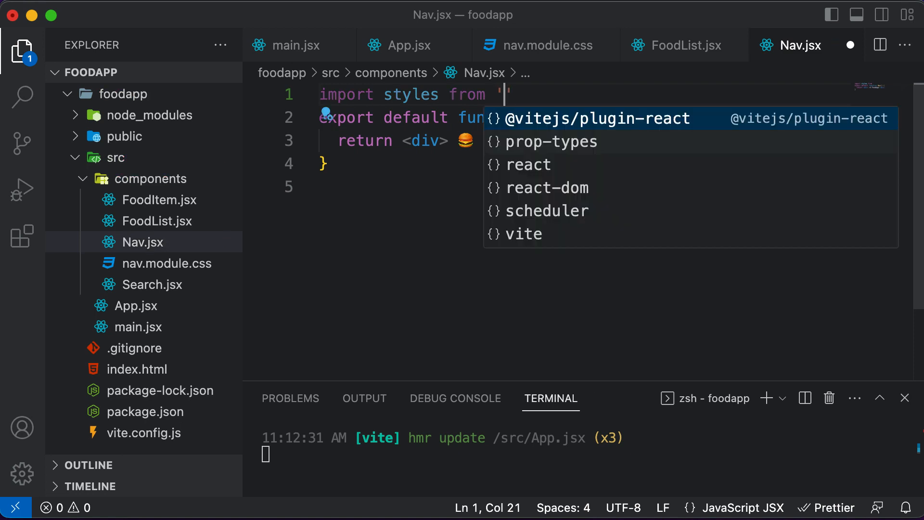
text(./nav/)
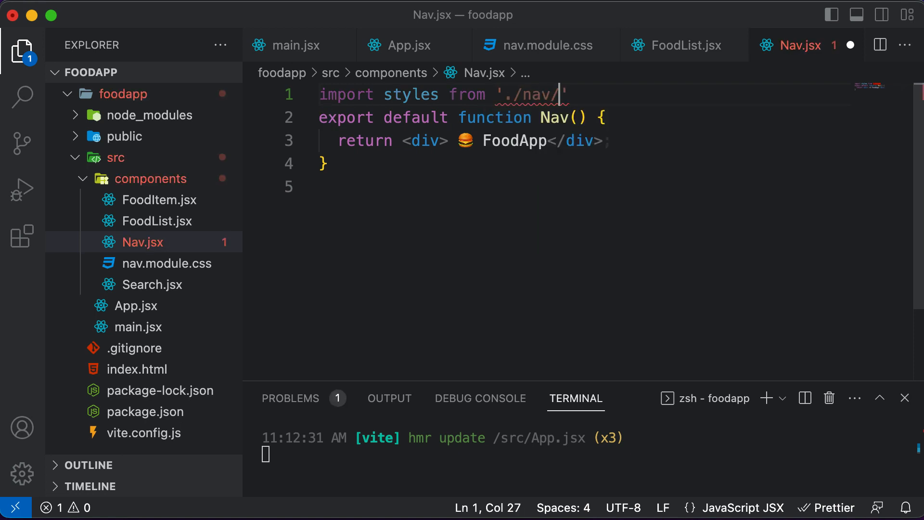
text(module.css)
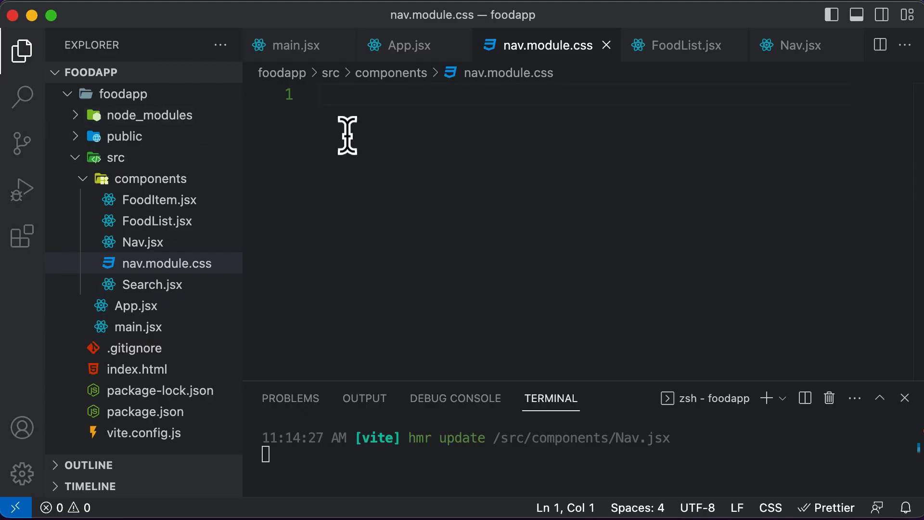
Start a .nav rule with font-size 2em, Arial/Helvetica/sans-serif family and bold weight.
text(.)
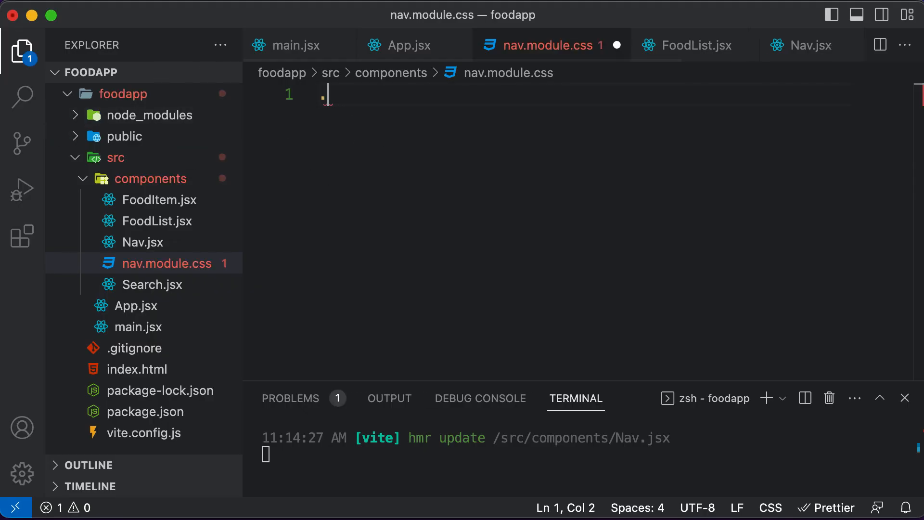
text(nav{)
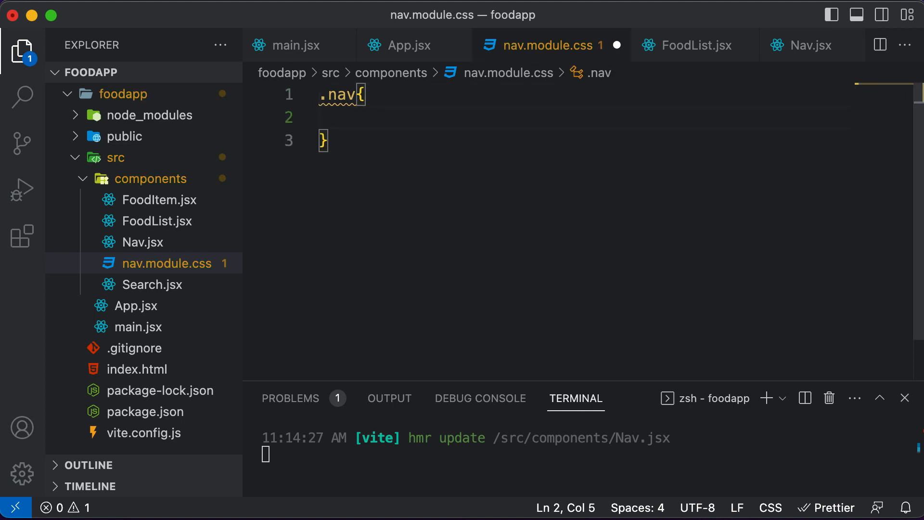
text(font-size: ;)
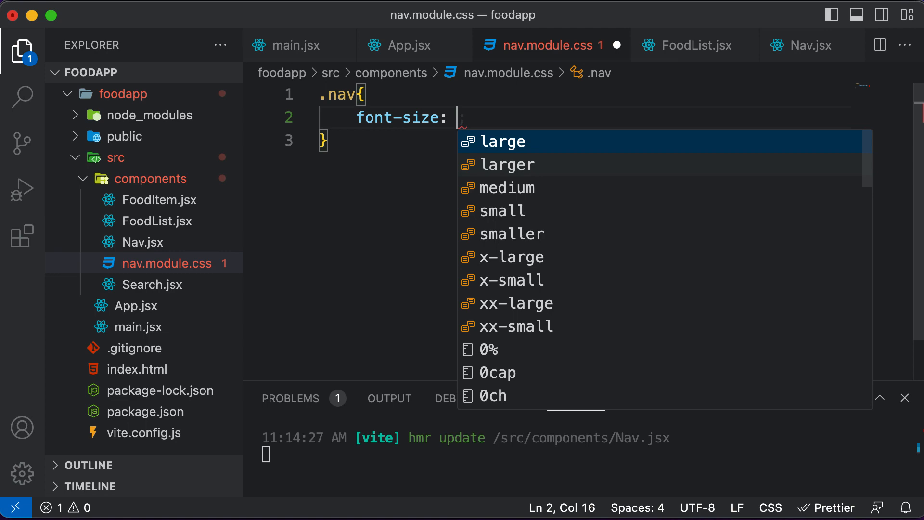
text(2em;)
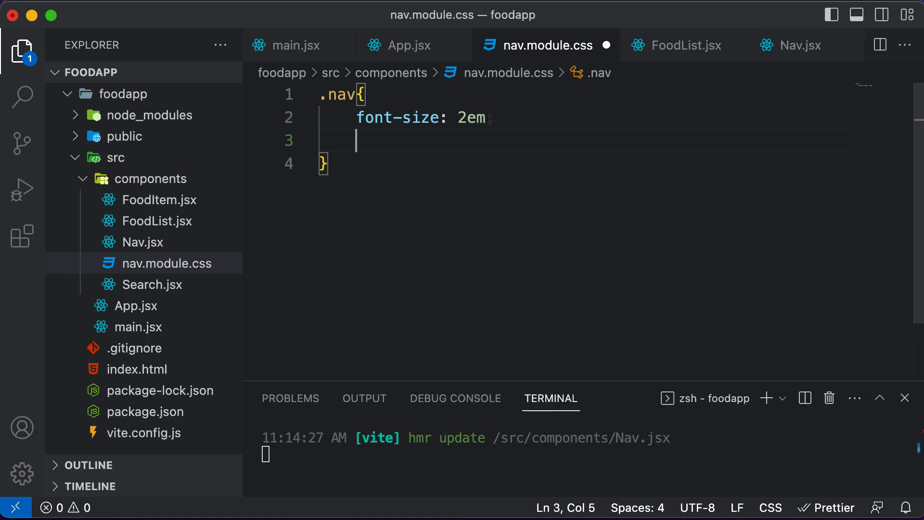
text(font-family: Arial, Helvetica, sans-serif;)
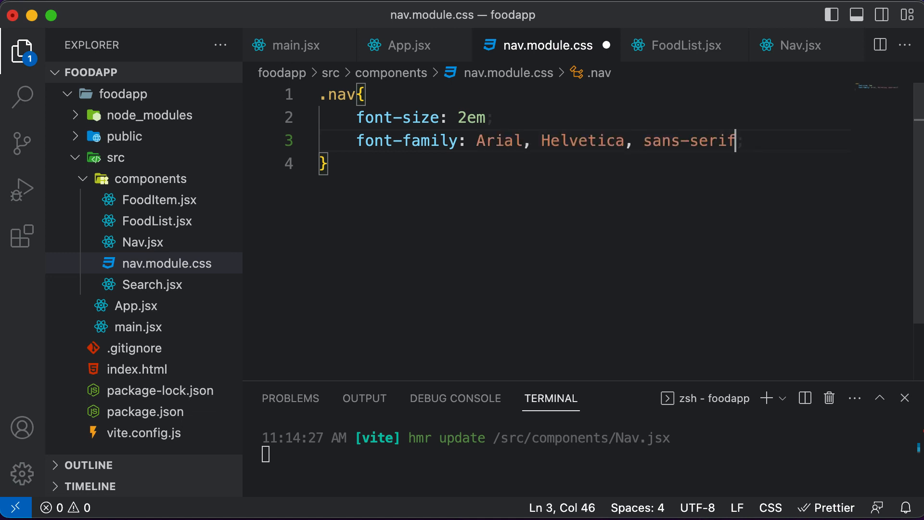
text(font-weight: ;)
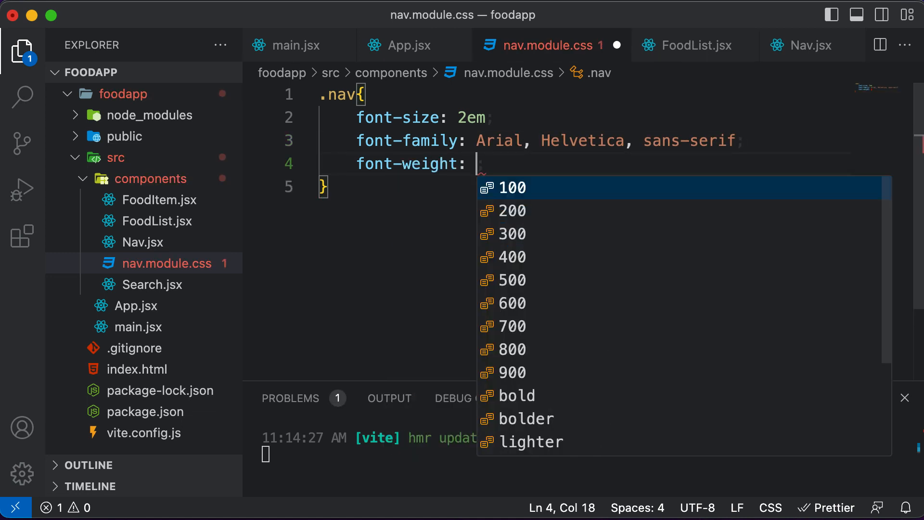
text(bold)
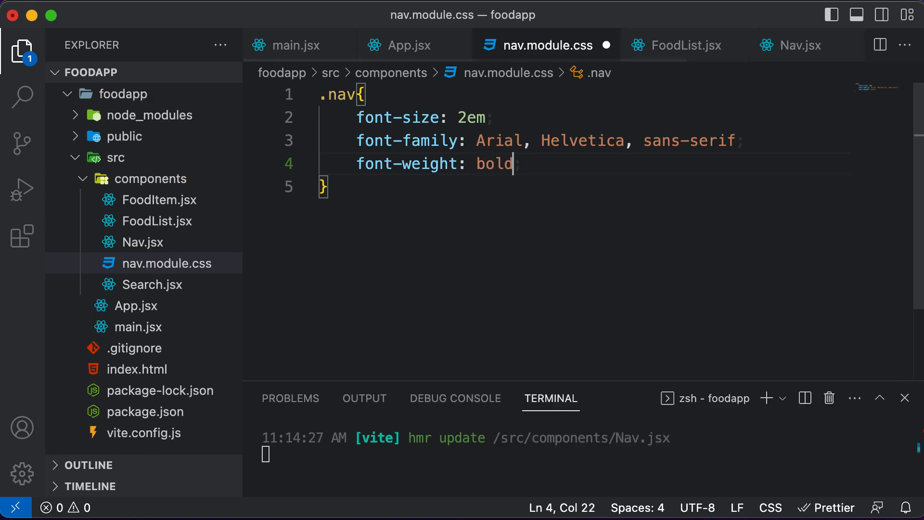
Add color #393e46 and padding 30px to the .nav rule.
text(color: ;)
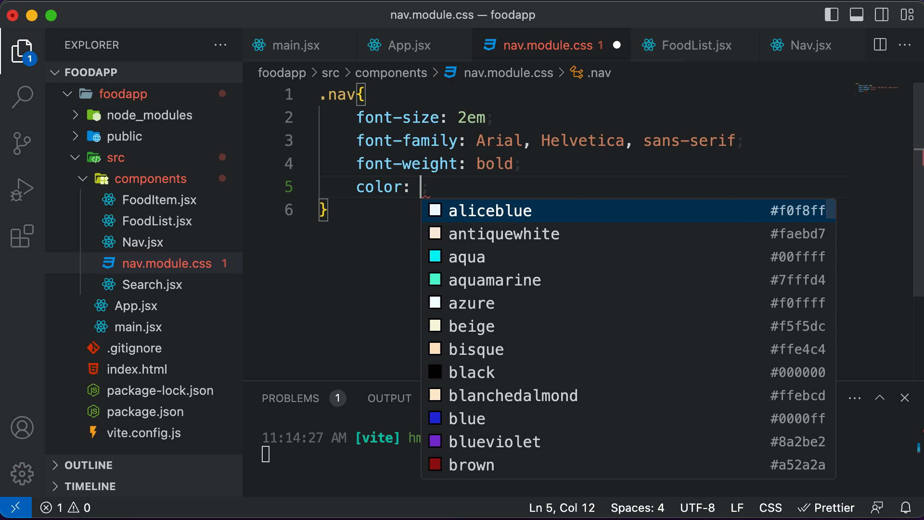
text(#39)
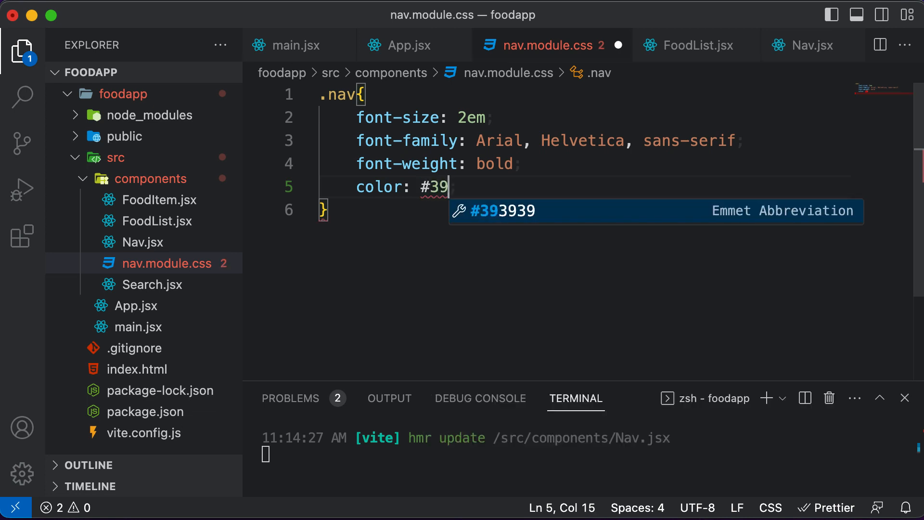
text(3e46)
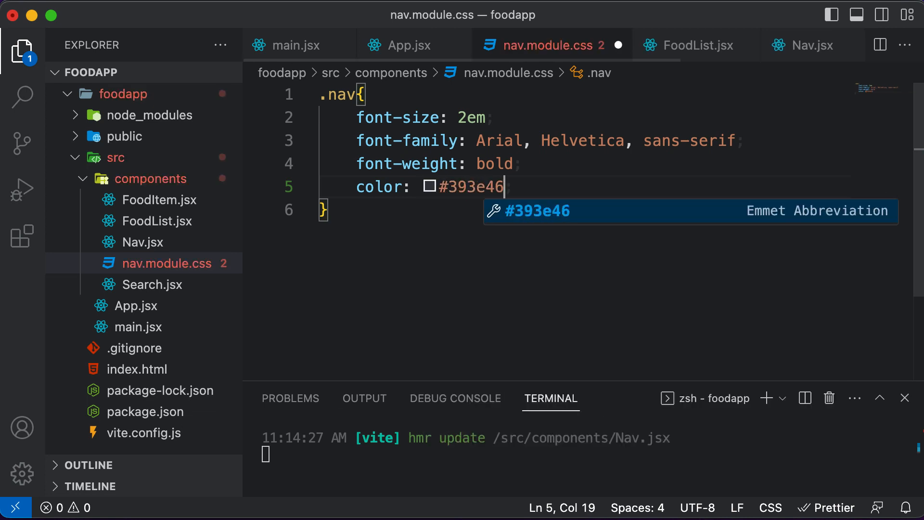
key(enter)
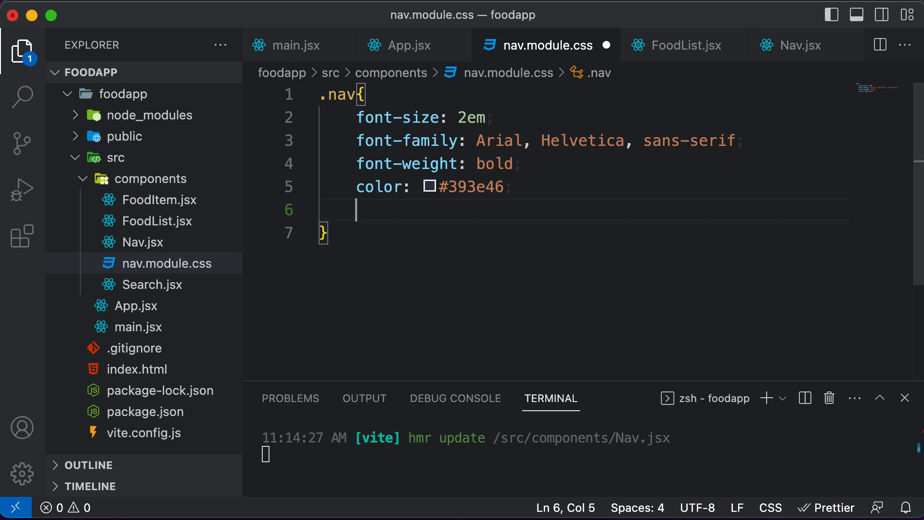
text(padding:)
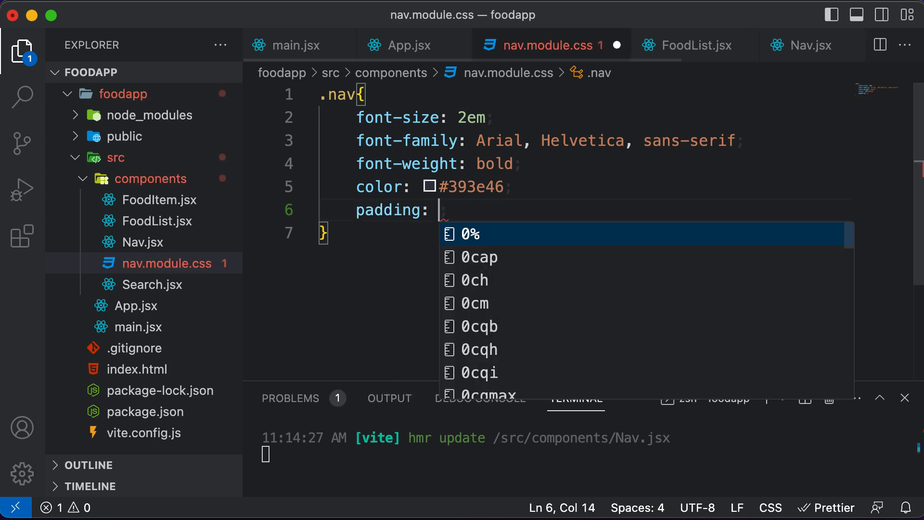
text(30px)
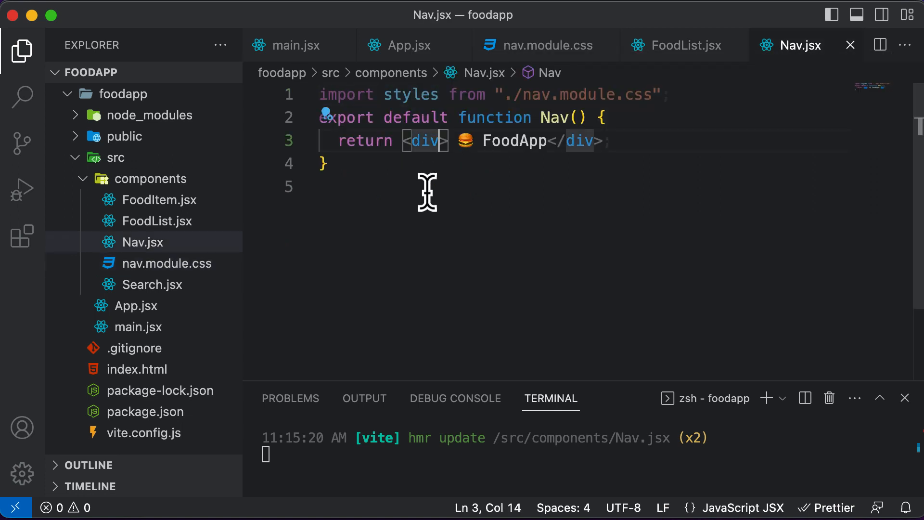
Give the FoodApp div className={styles.nav} in Nav.jsx.
text(cl)
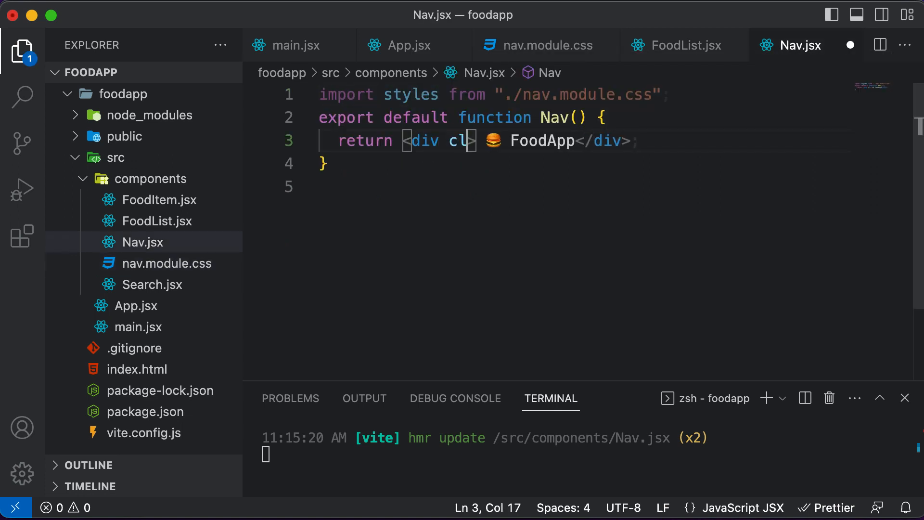
text(assName={})
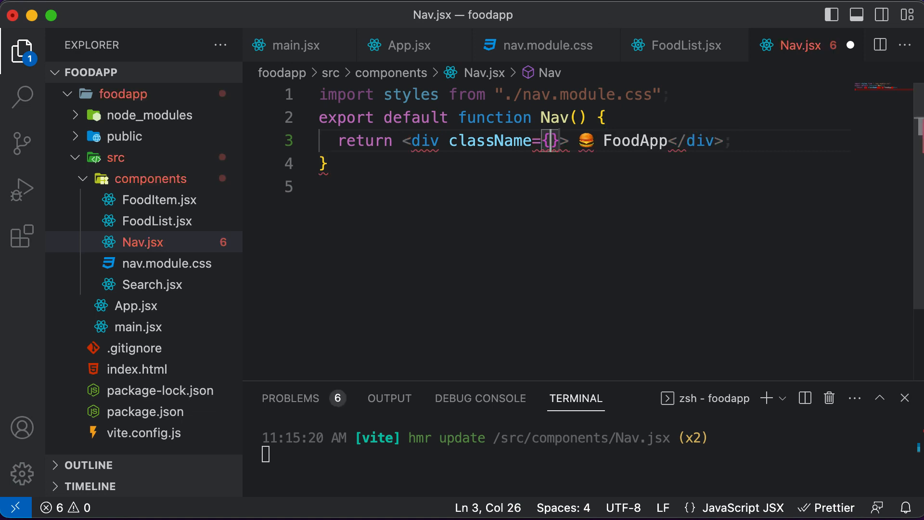
text(styles.n)
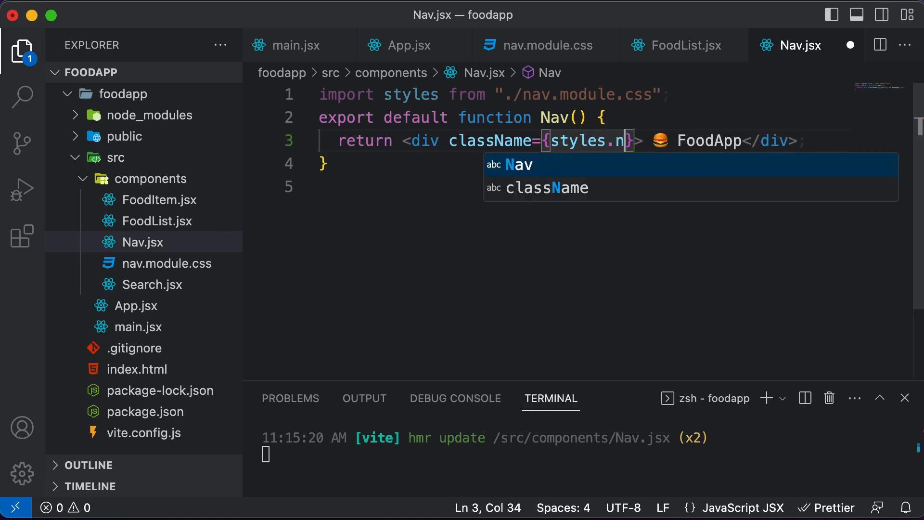
text(av)
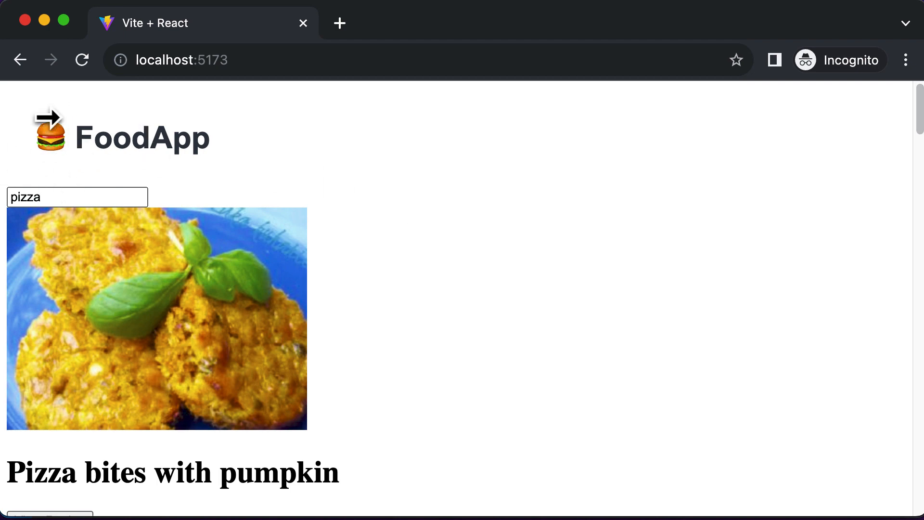
mouse_move(125, 189)
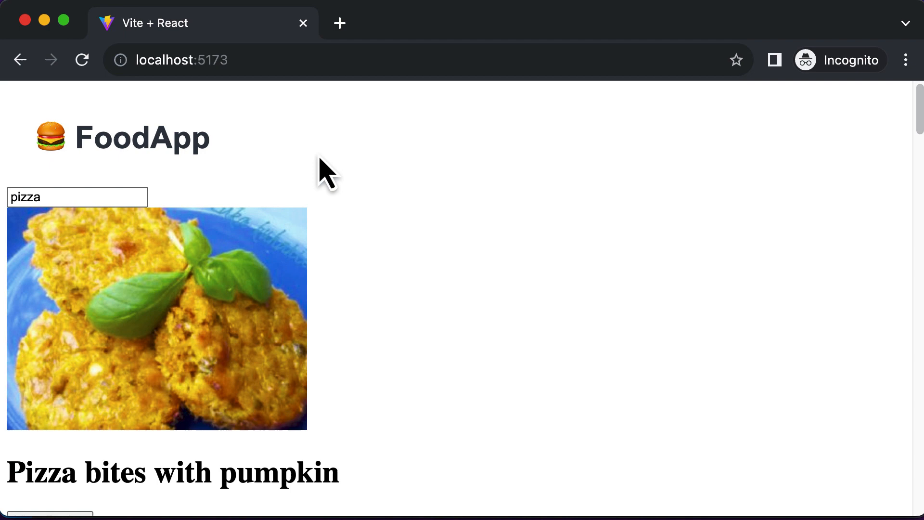
mouse_move(292, 189)
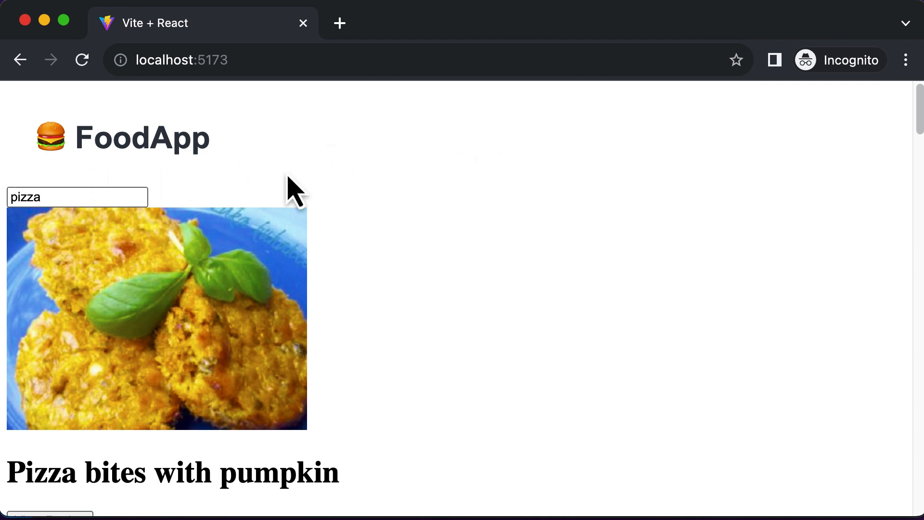
mouse_move(339, 194)
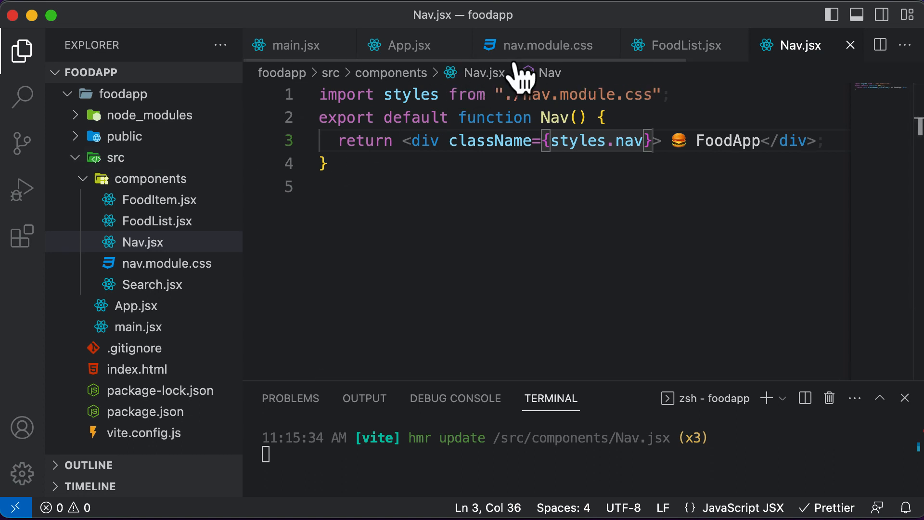
Add box-shadow: 0px 0px 10px rgb(0, 0, 0, 0.5) to the .nav rule in nav.module.css.
click(543, 45)
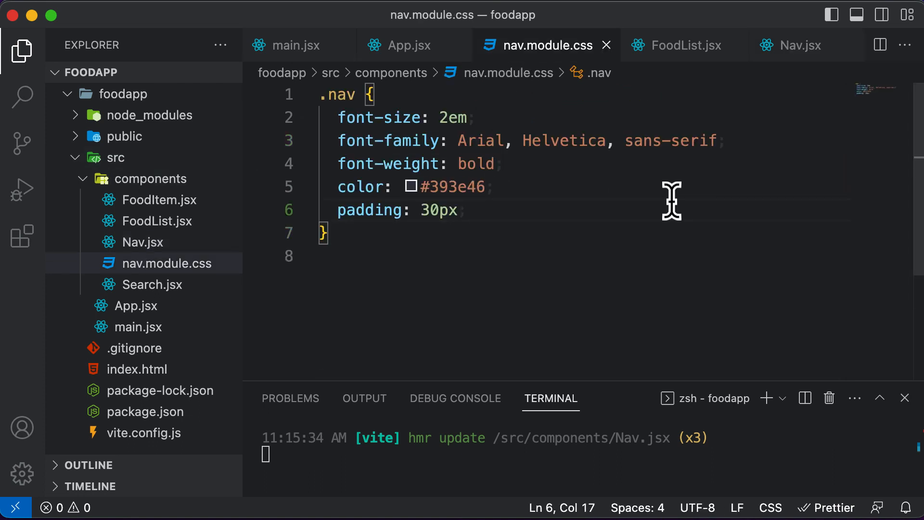
text(box-shadow: ;)
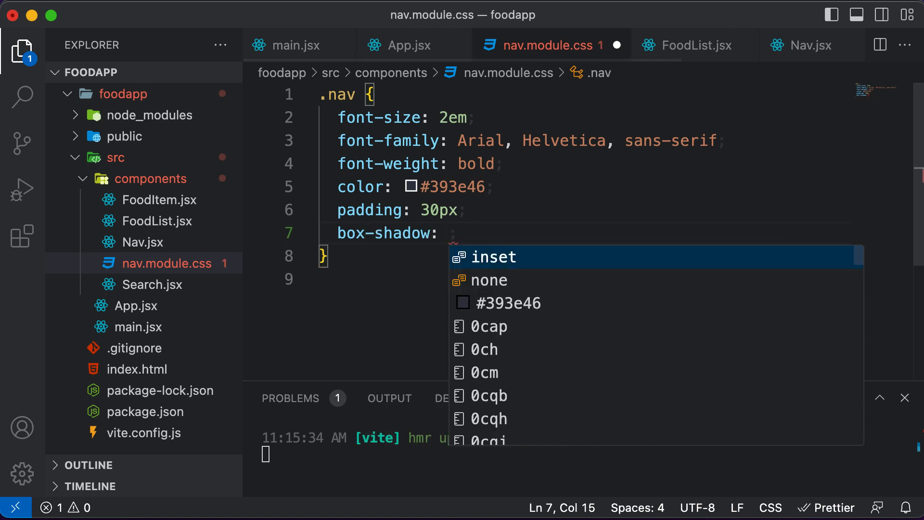
text(0px)
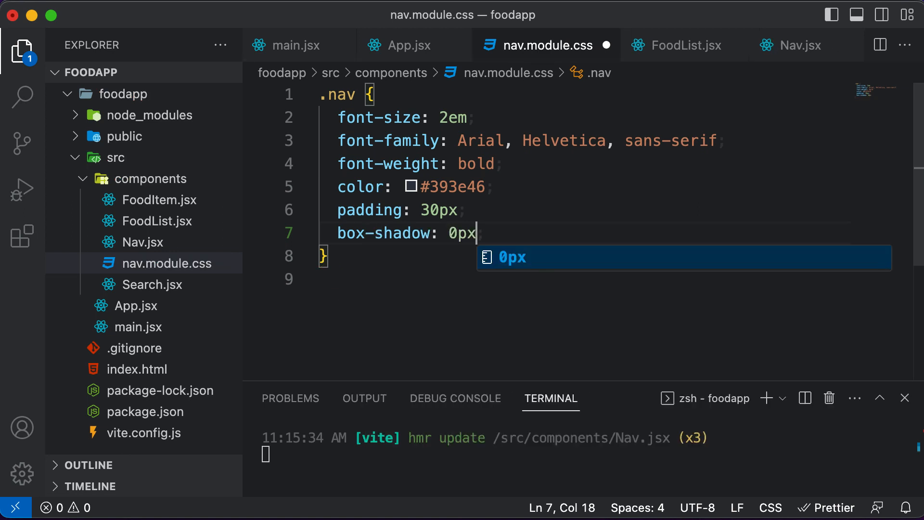
text(0px)
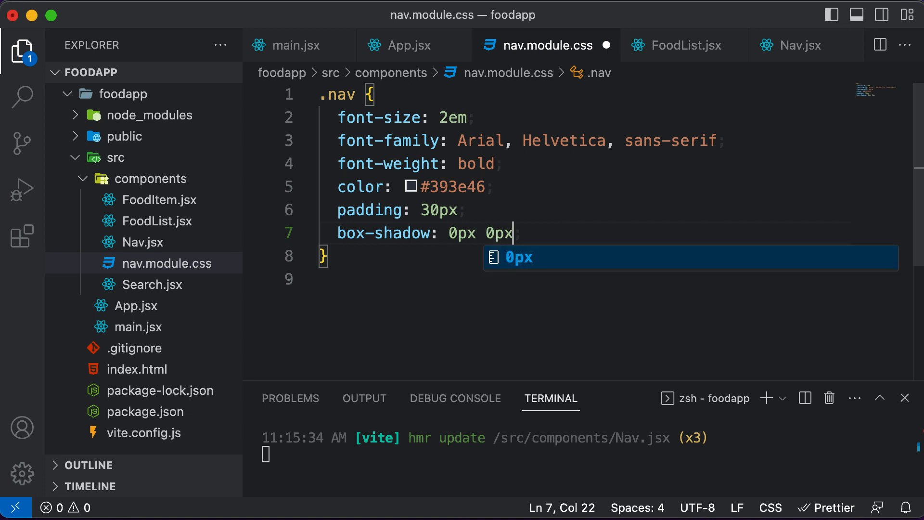
text(10px)
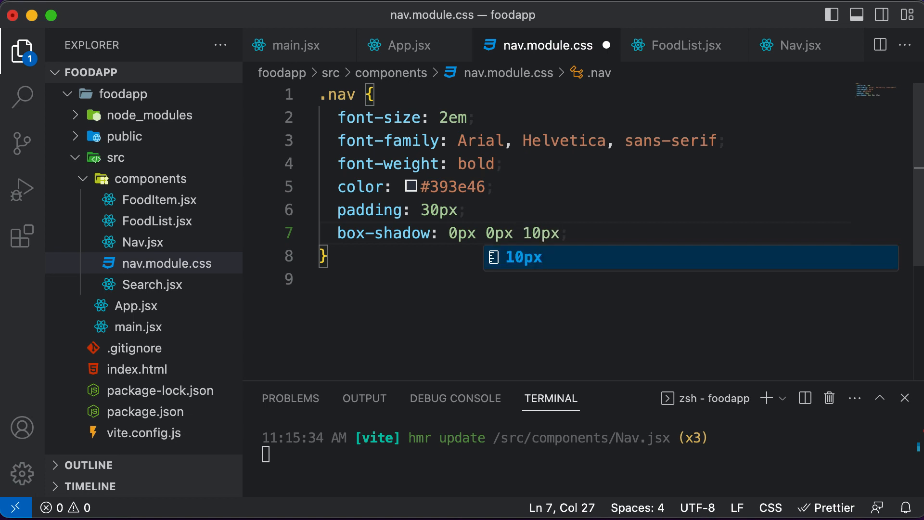
text(rgb(red, green, blue)
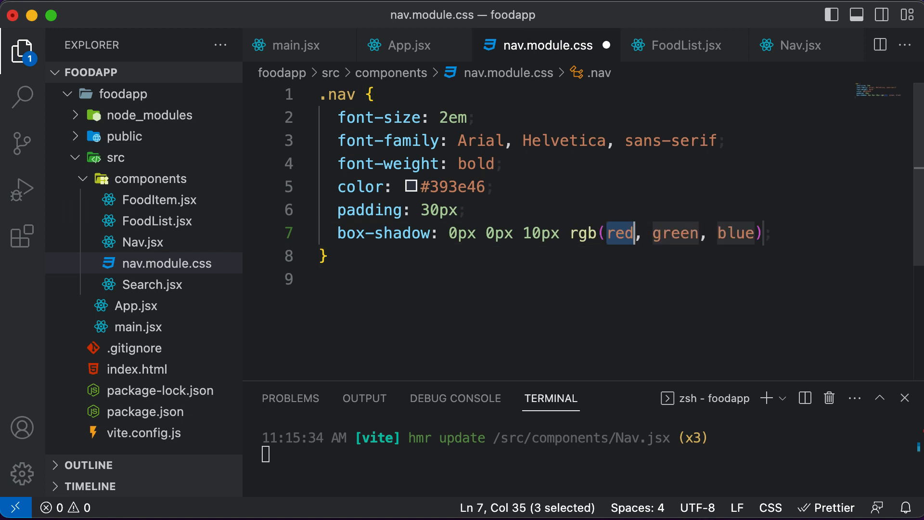
text(0)
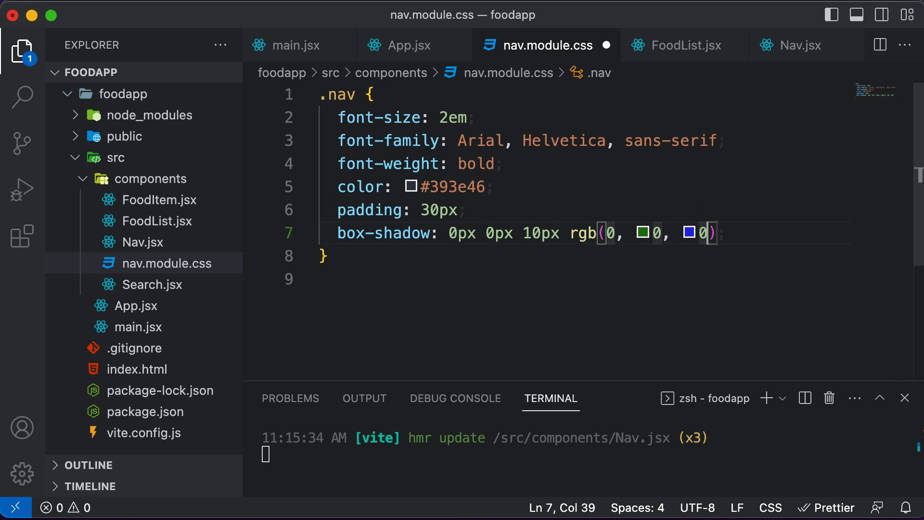
text(,)
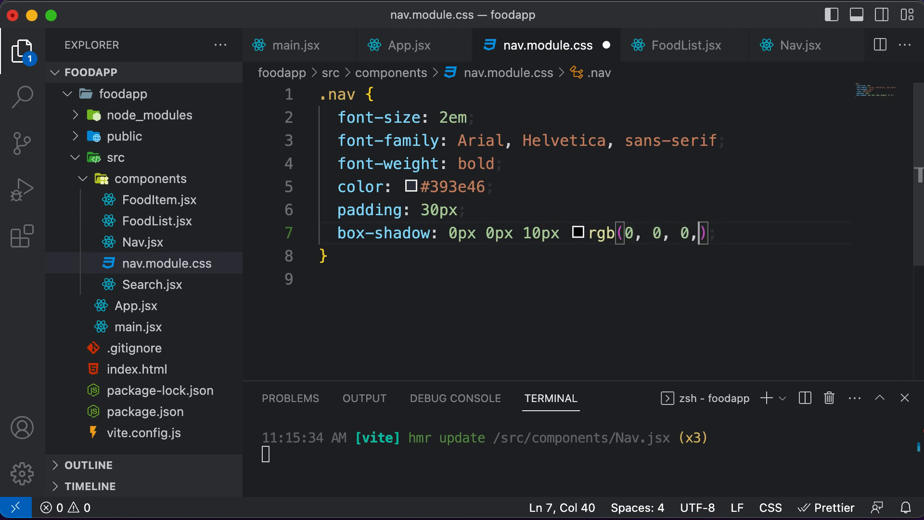
text(0.5)
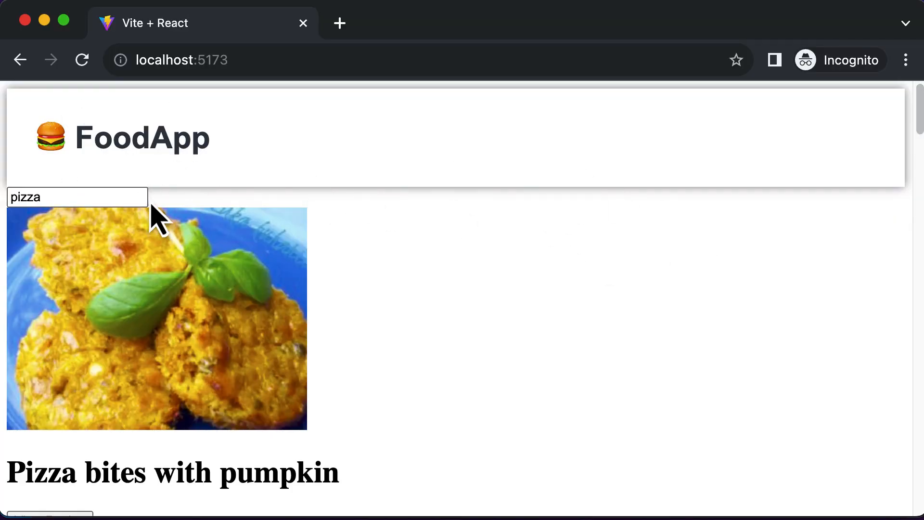
mouse_move(194, 192)
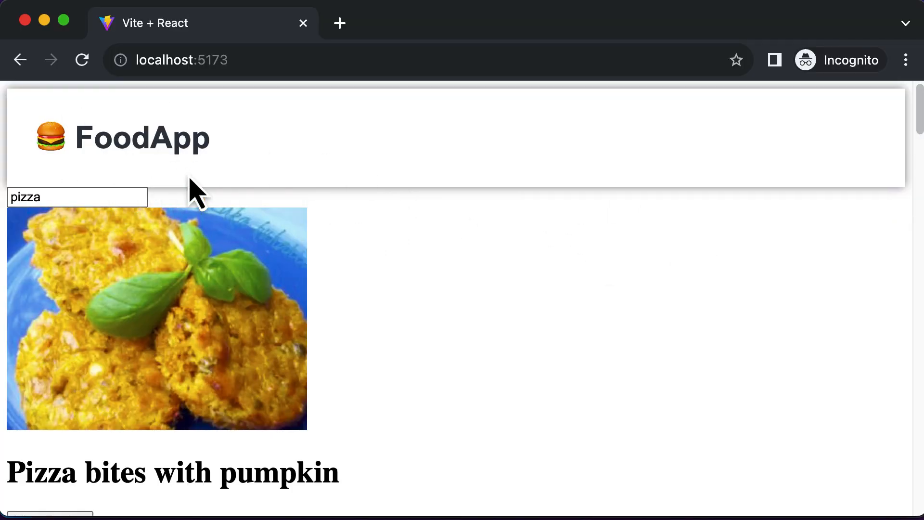
mouse_move(377, 268)
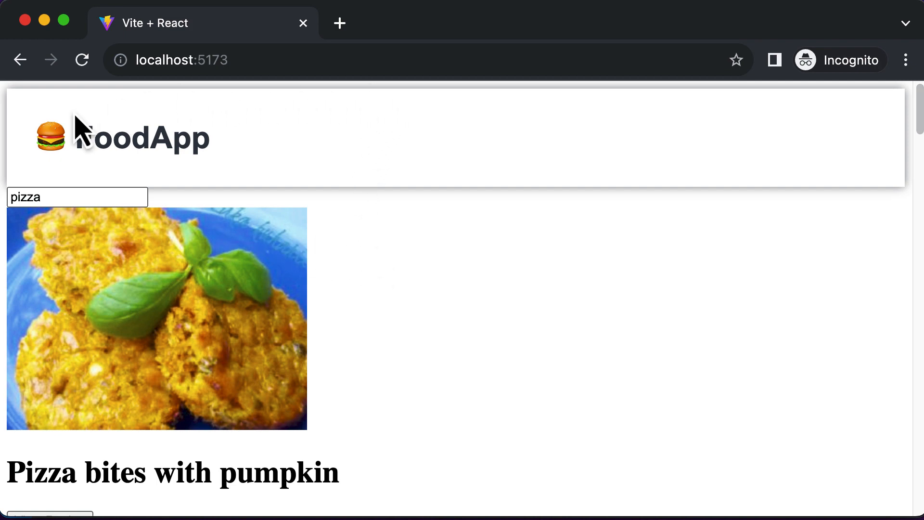
mouse_move(398, 106)
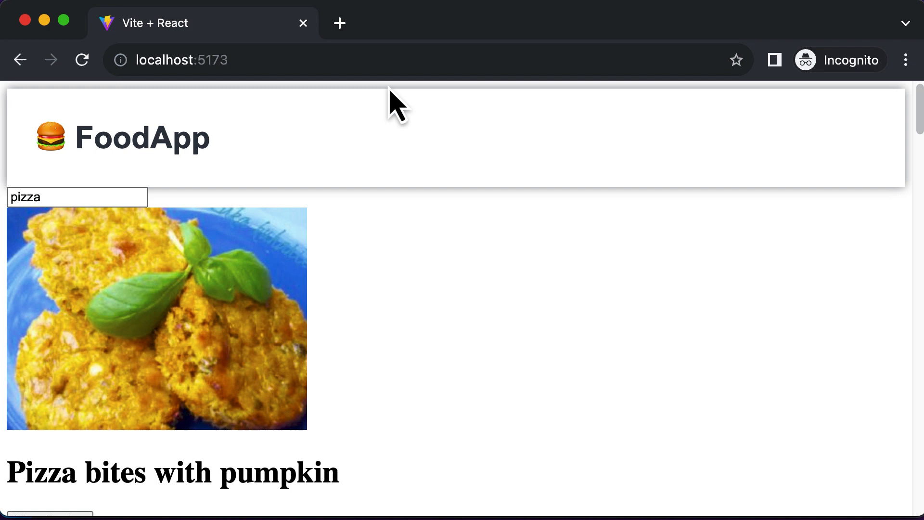
mouse_move(810, 65)
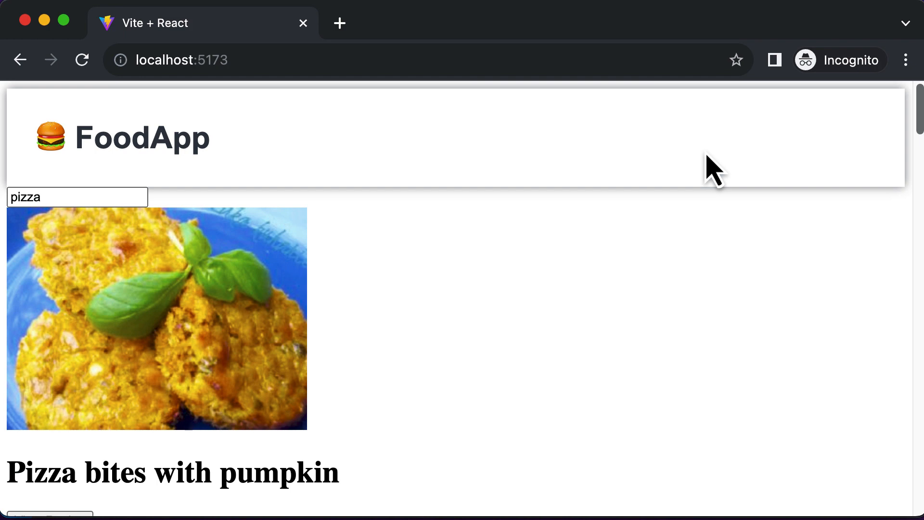
mouse_move(662, 249)
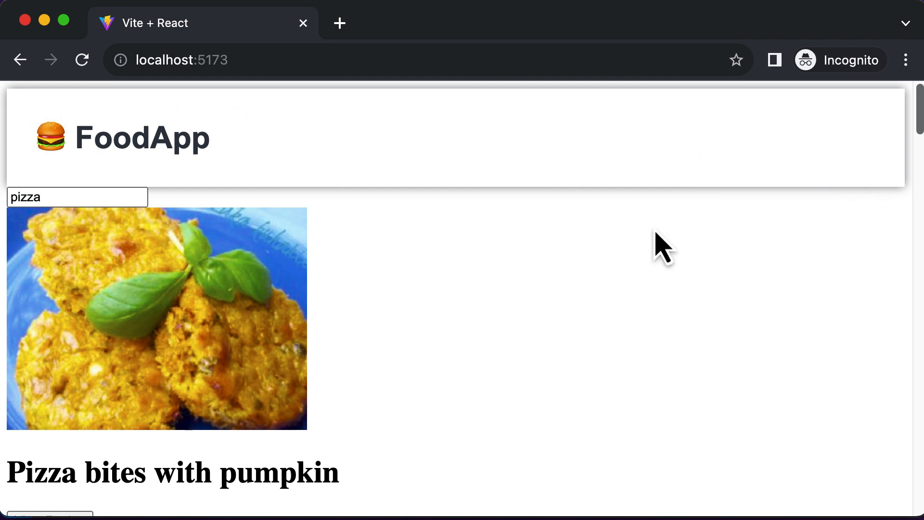
mouse_move(239, 185)
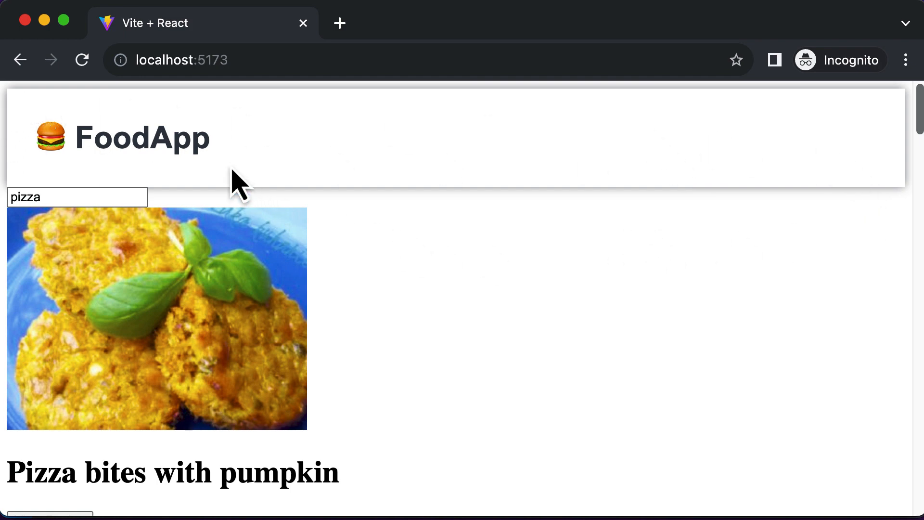
mouse_move(886, 277)
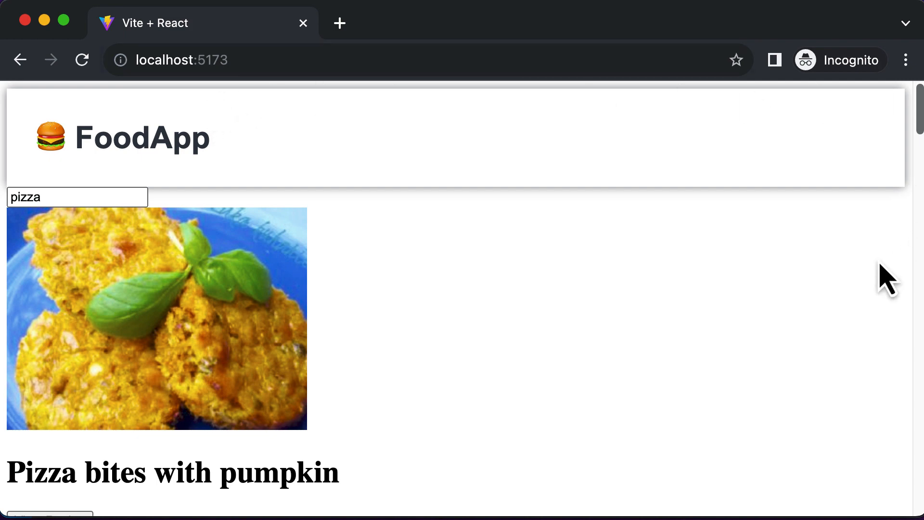
mouse_move(681, 288)
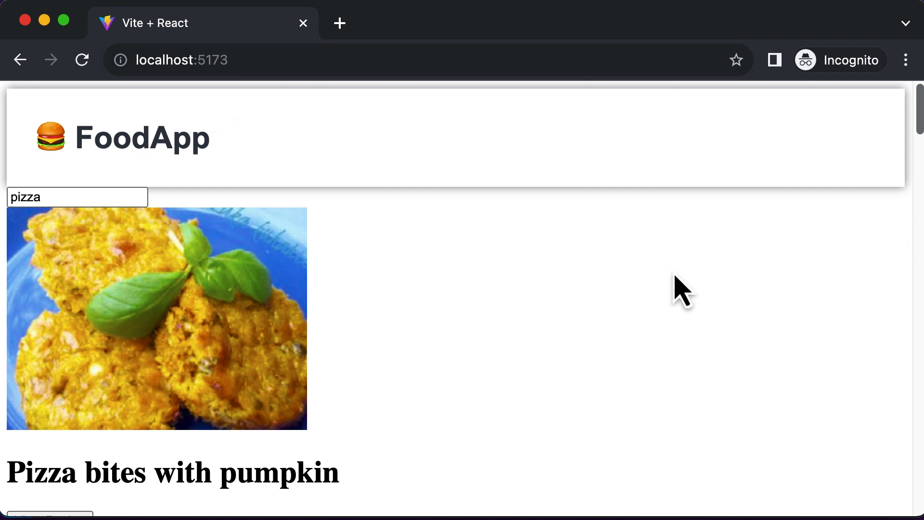
mouse_move(124, 103)
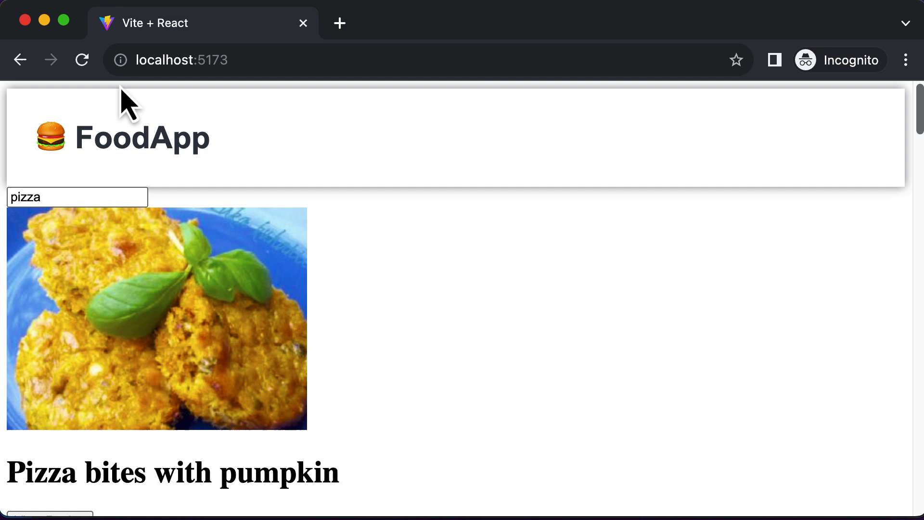
mouse_move(604, 410)
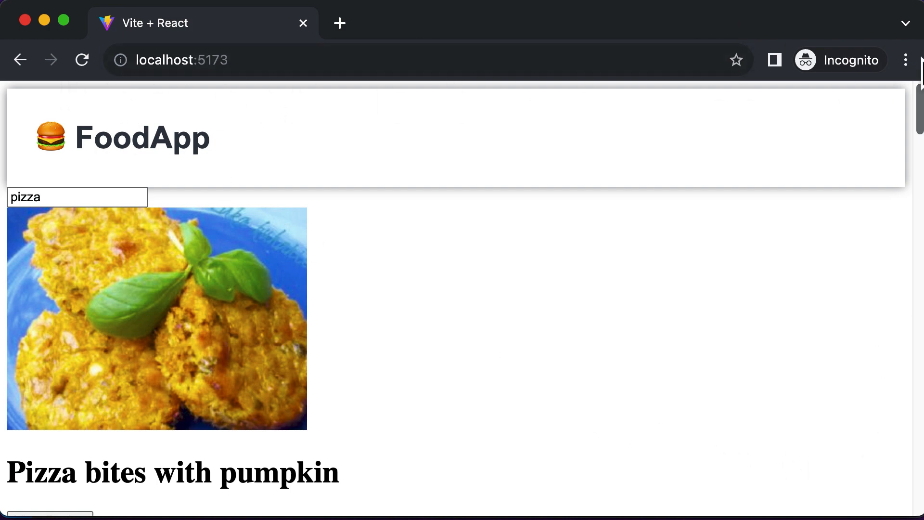
mouse_move(458, 141)
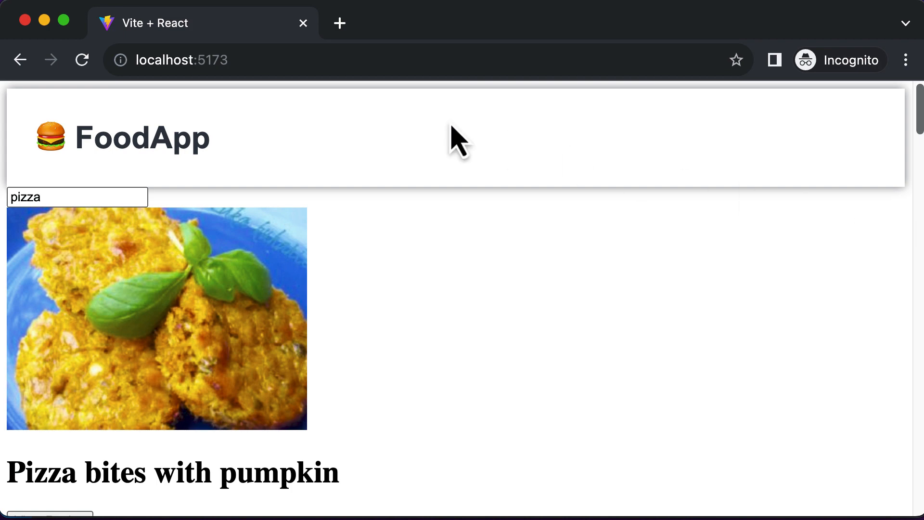
mouse_move(136, 117)
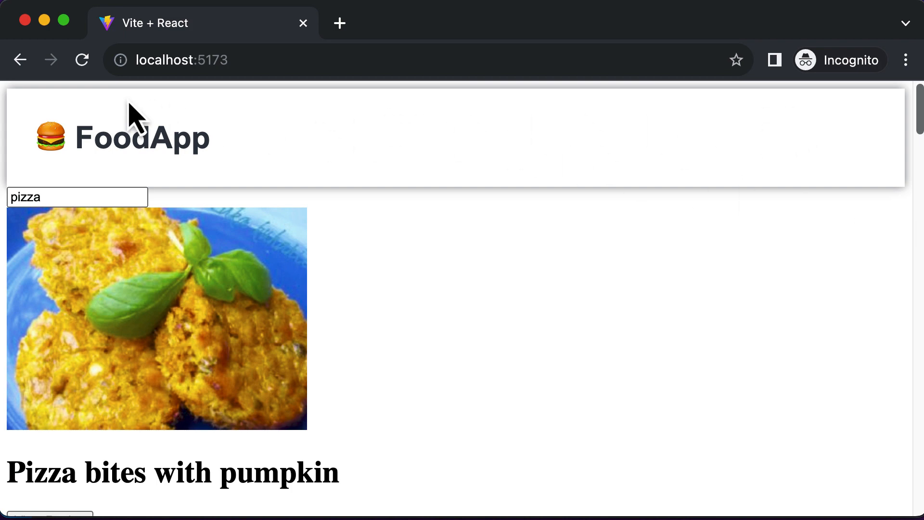
mouse_move(755, 405)
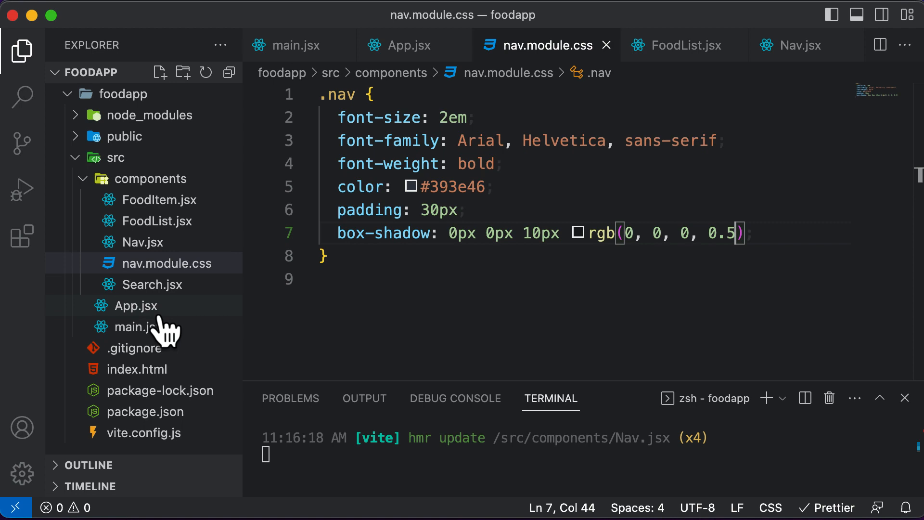
Create an empty App.css file in the src folder and return to App.jsx.
click(137, 305)
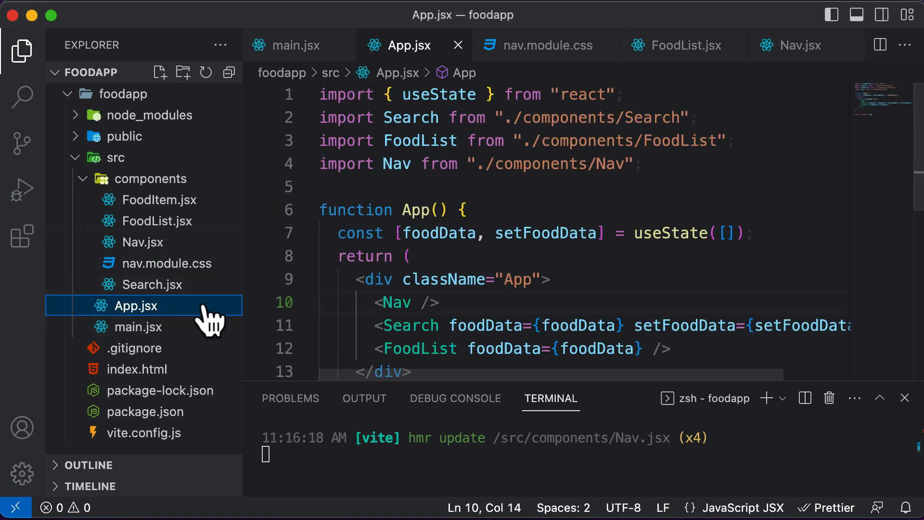
mouse_move(306, 324)
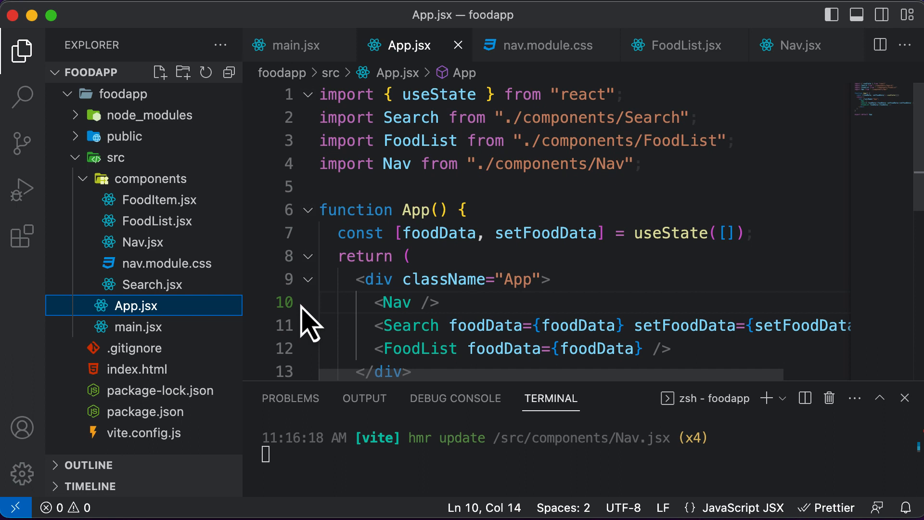
mouse_move(142, 211)
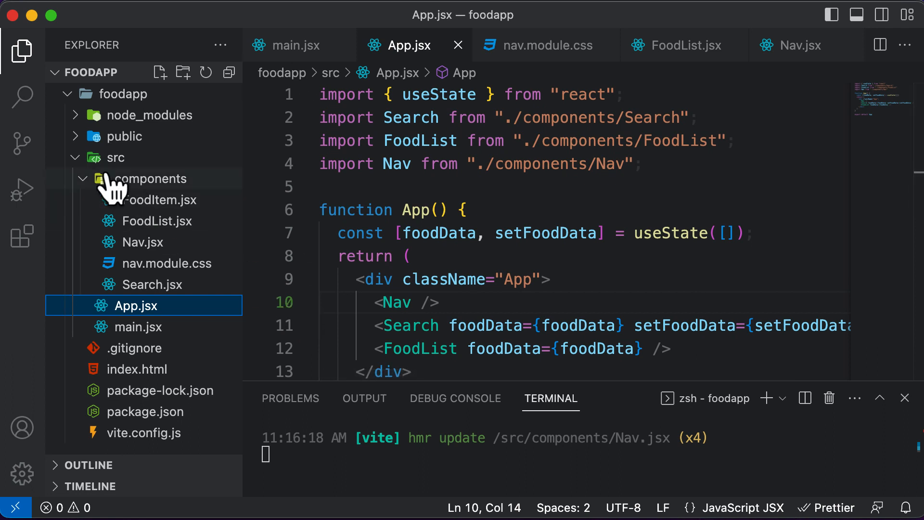
right_click(156, 178)
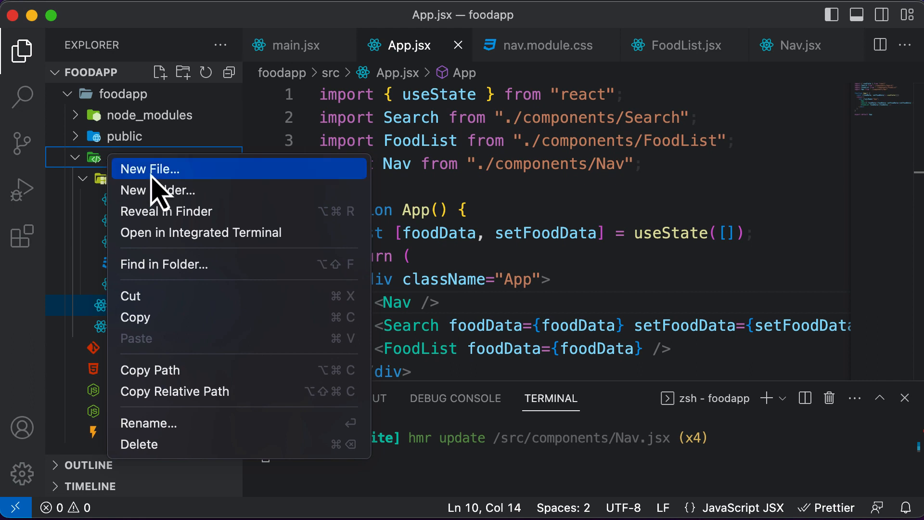
click(151, 169)
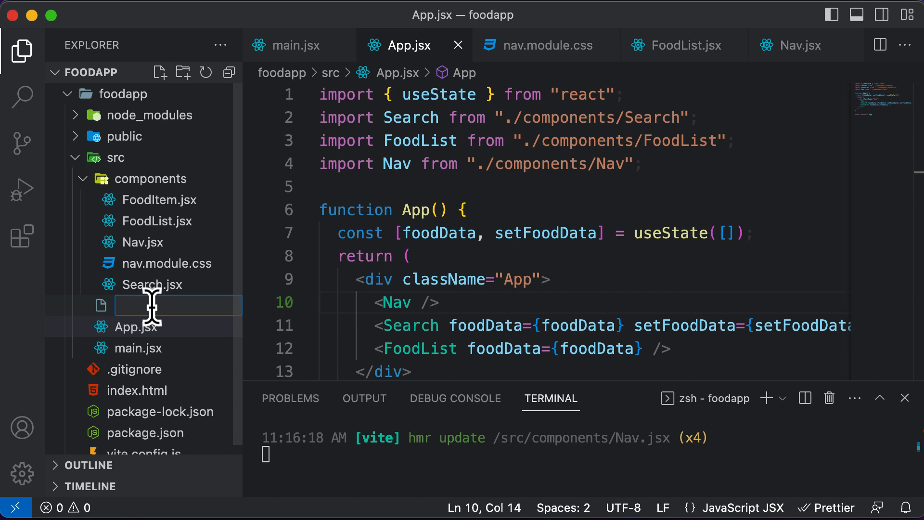
text(App.css)
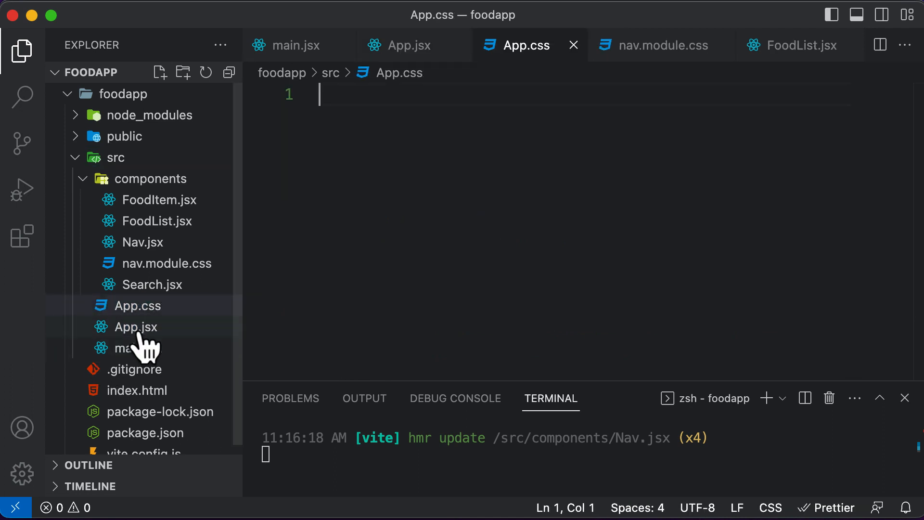
mouse_move(140, 305)
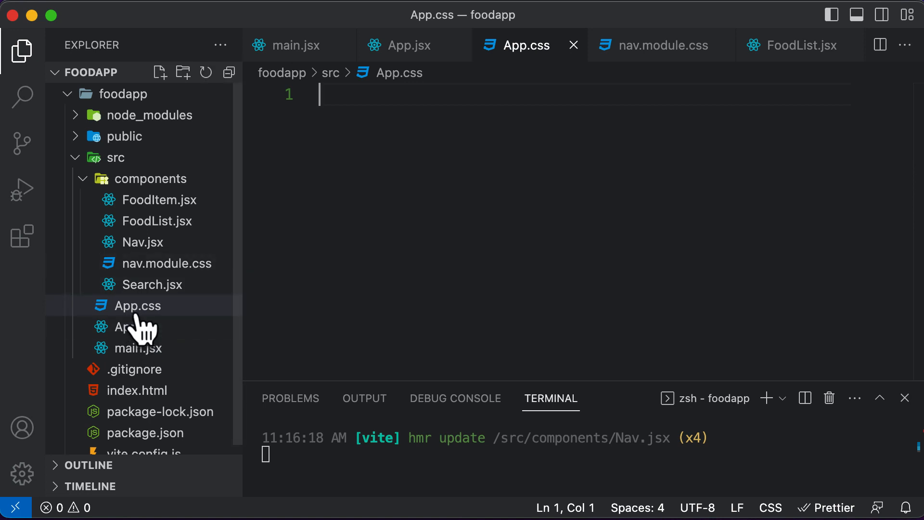
click(135, 327)
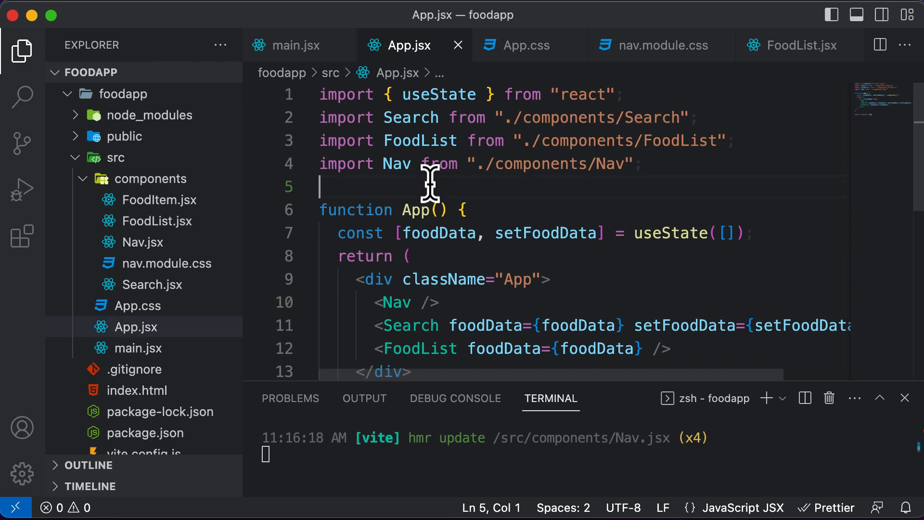
Add import "./App.css"; at the top of App.jsx.
text(import)
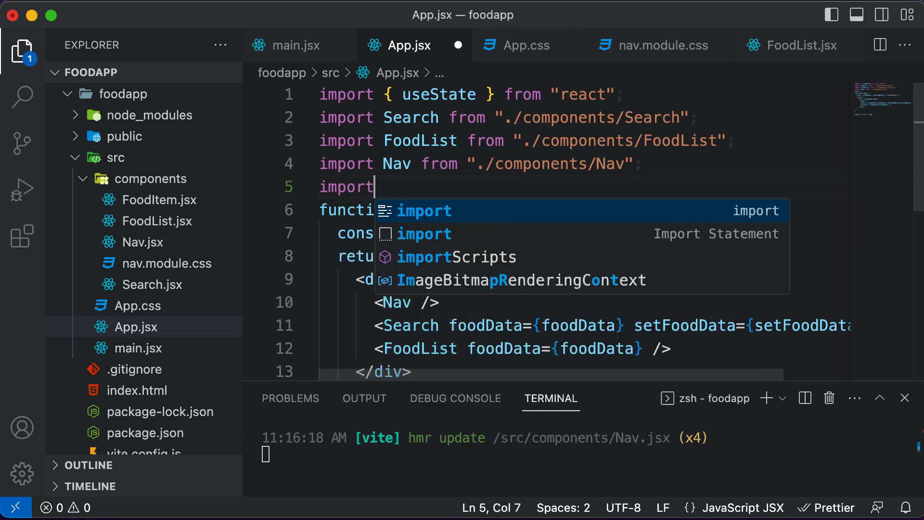
text("./)
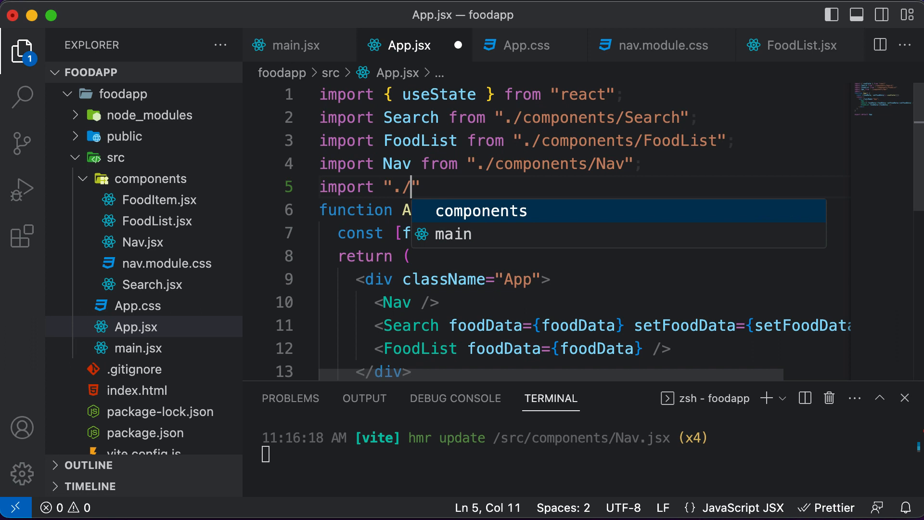
text(App)
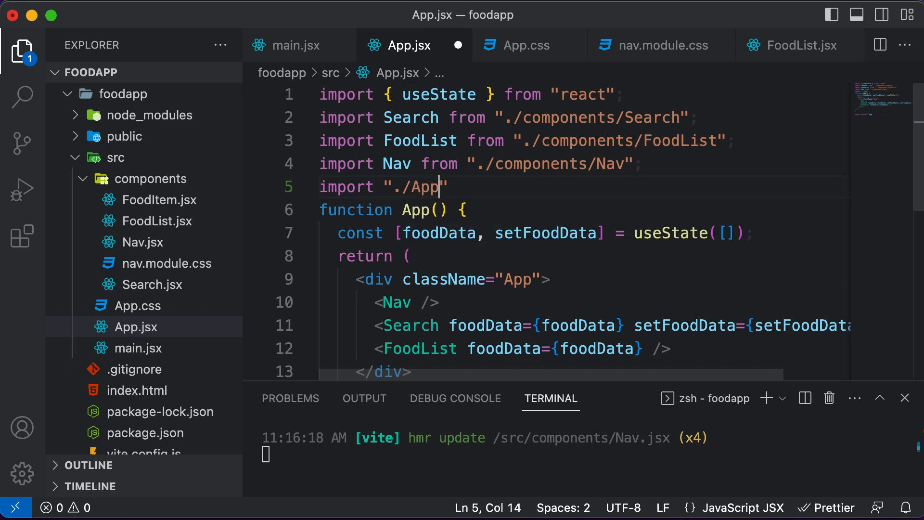
text(.css";)
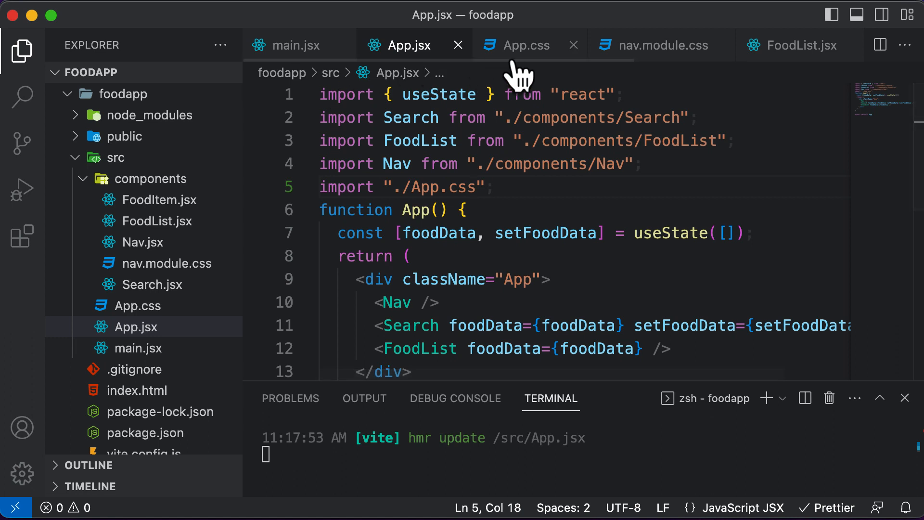
Write a body rule with margin: 0 in App.css.
click(526, 45)
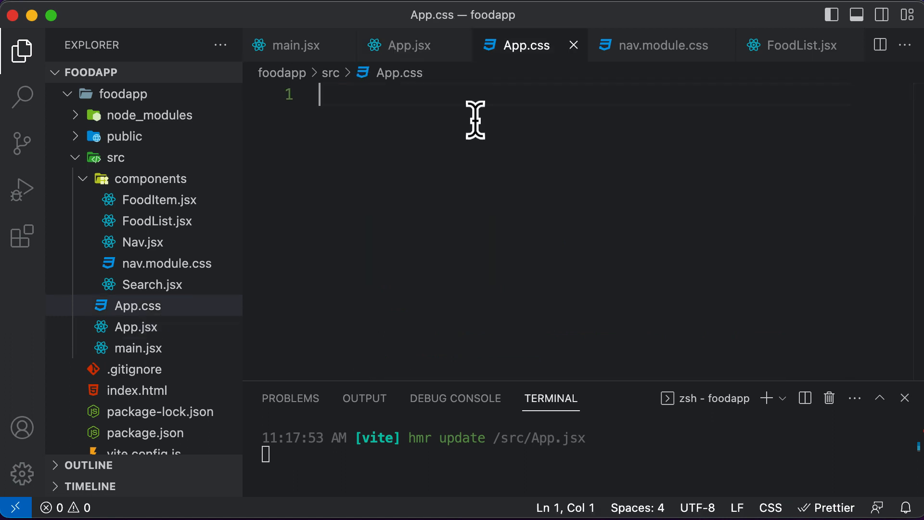
text(body{)
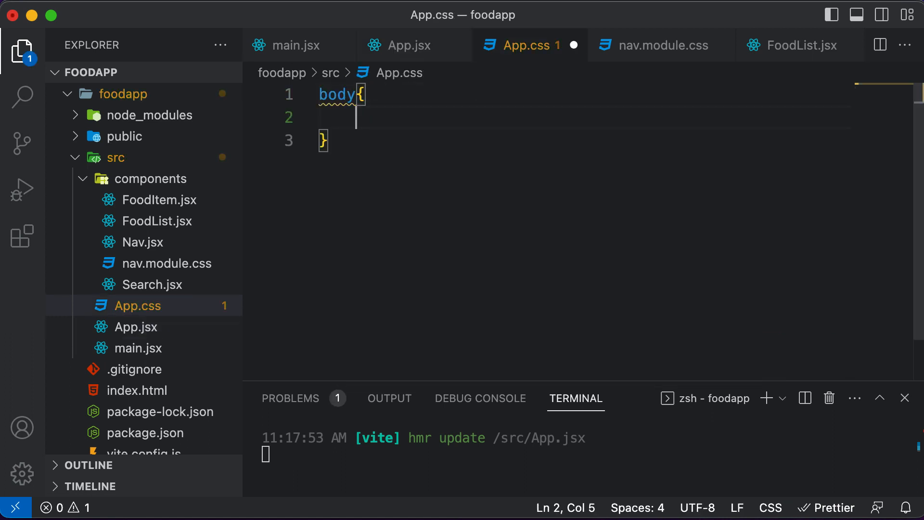
text(mar)
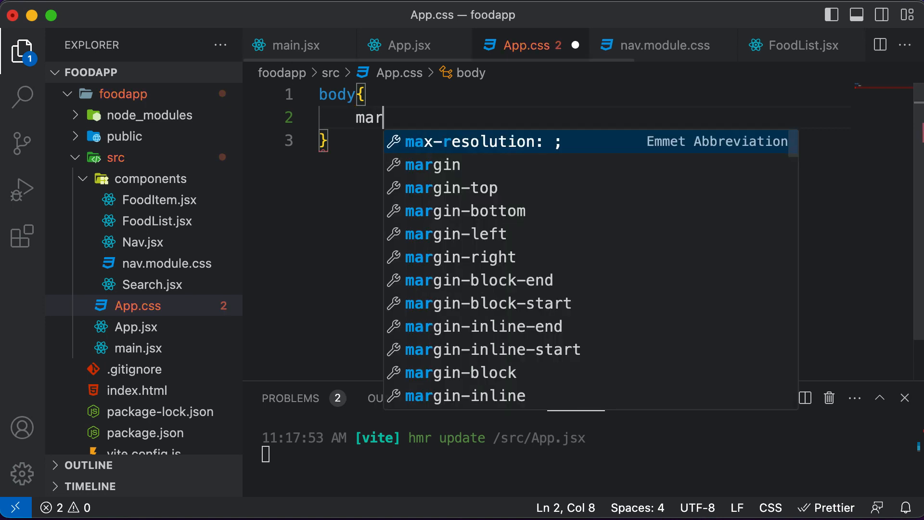
text(gin: ;)
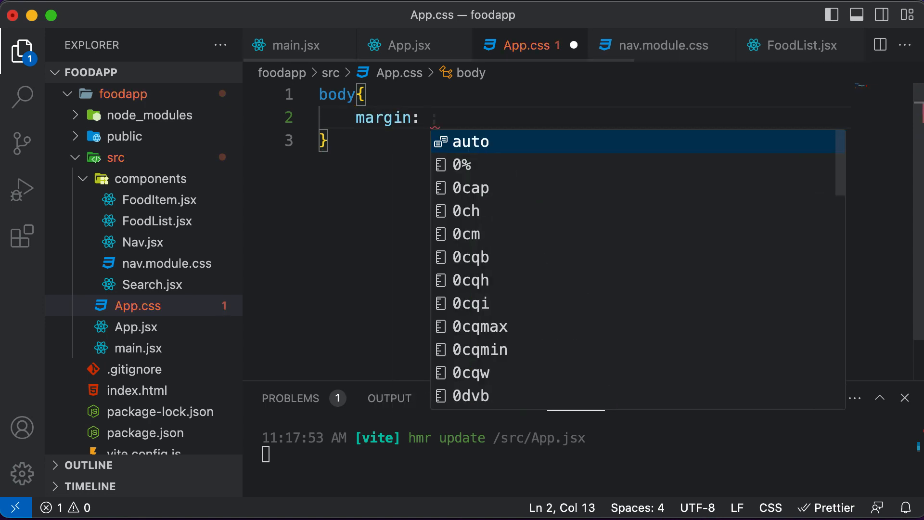
text(0)
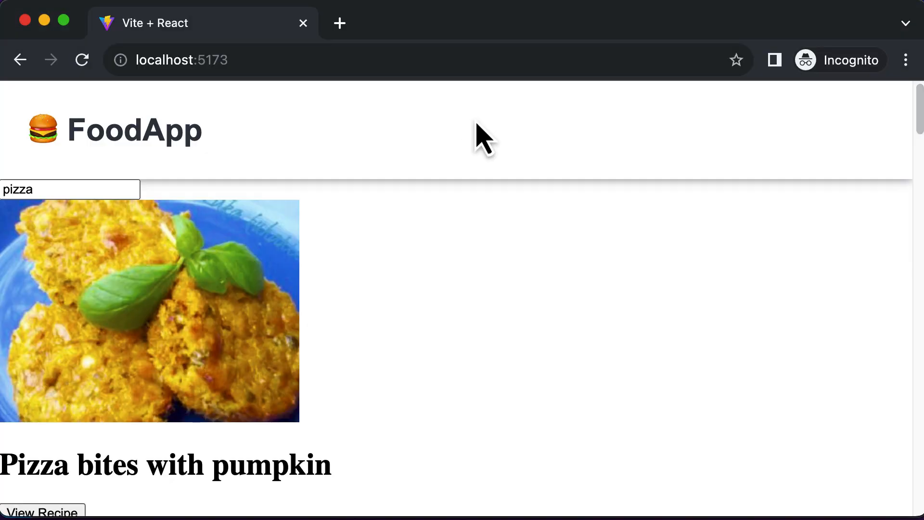
mouse_move(518, 153)
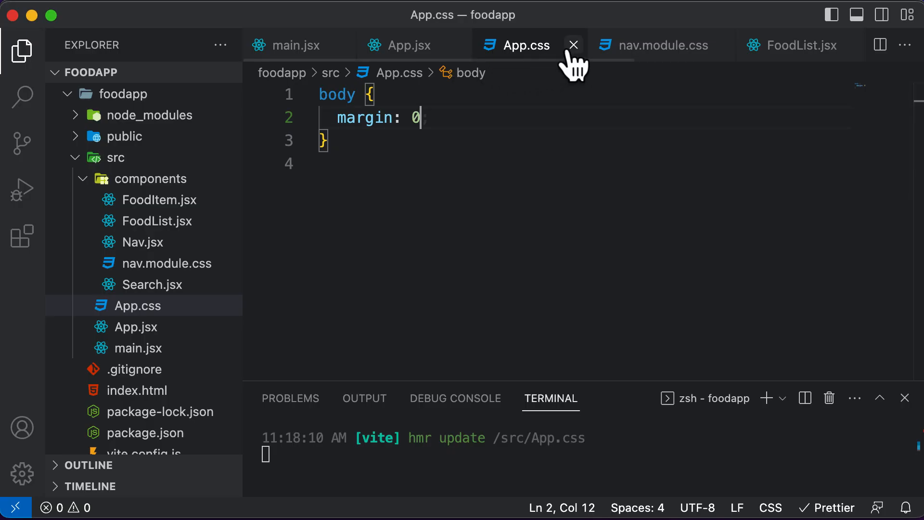
mouse_move(533, 186)
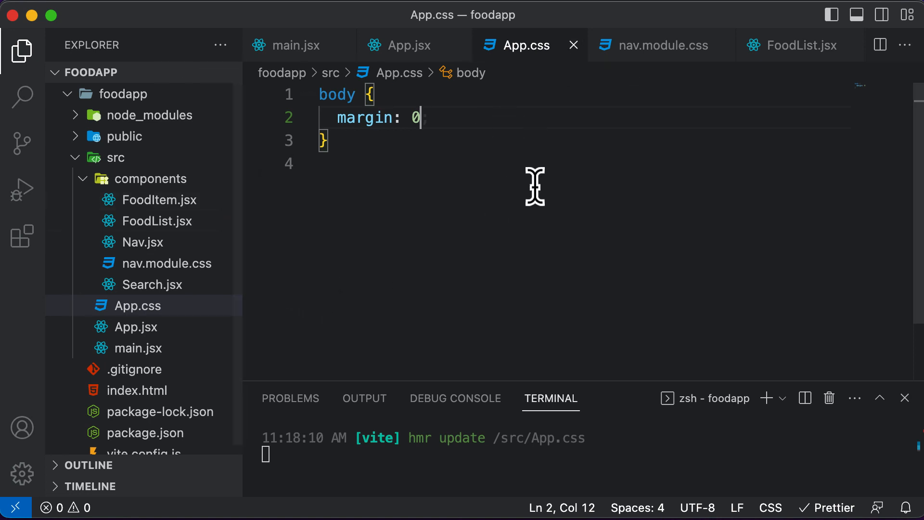
mouse_move(518, 290)
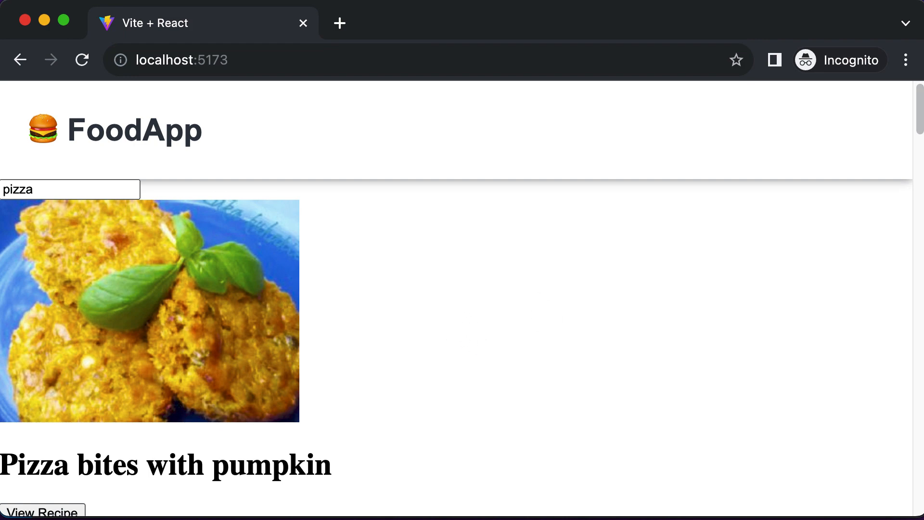
mouse_move(635, 324)
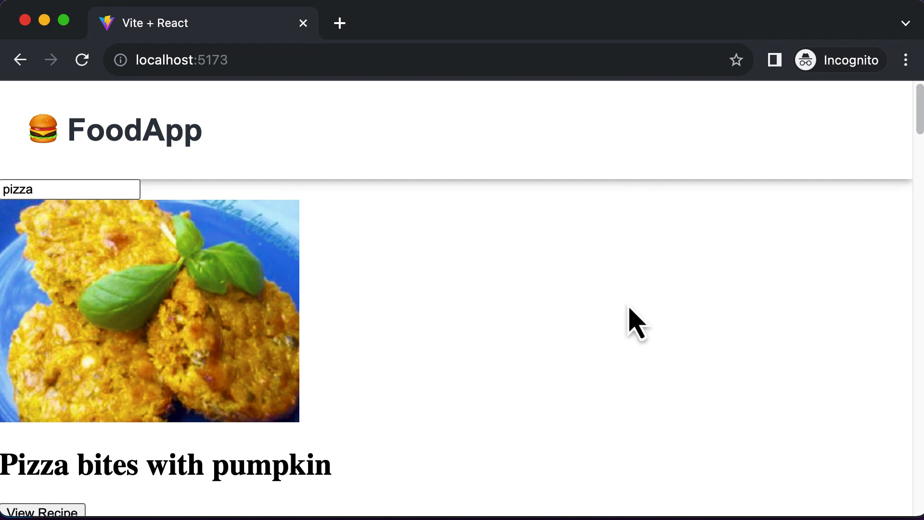
mouse_move(775, 380)
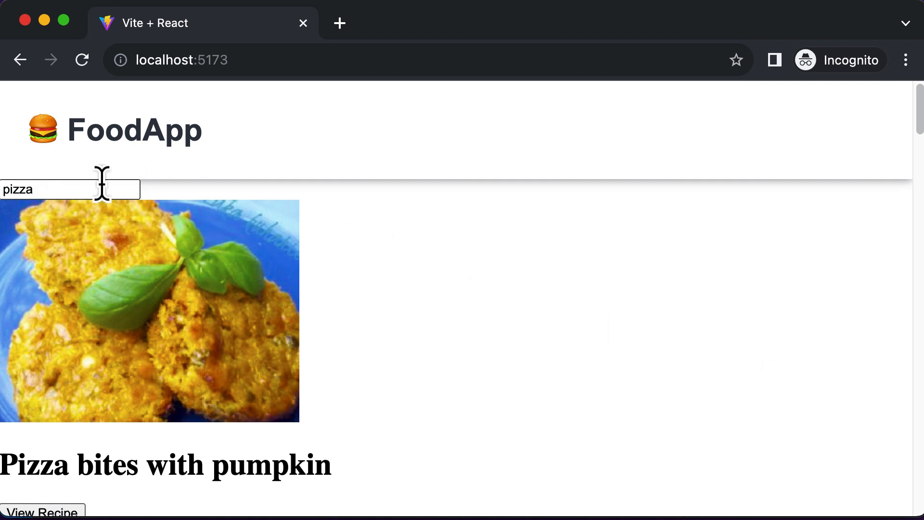
mouse_move(417, 250)
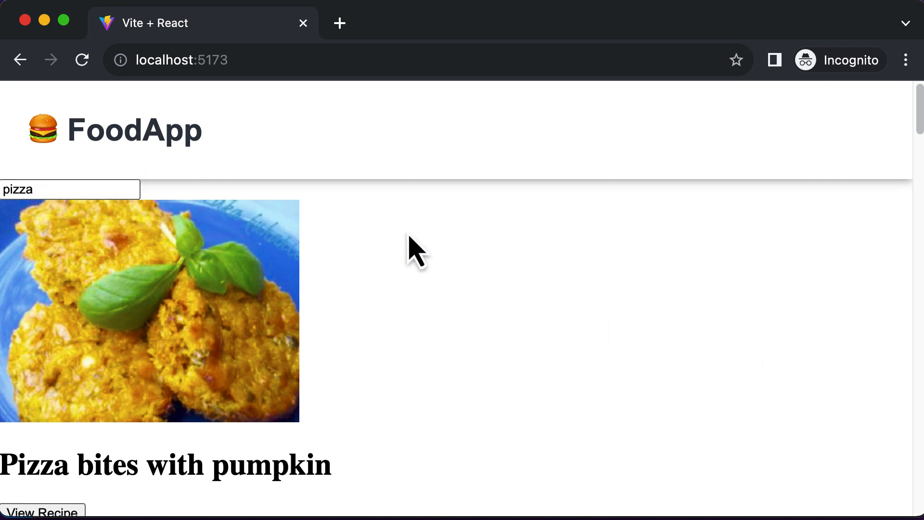